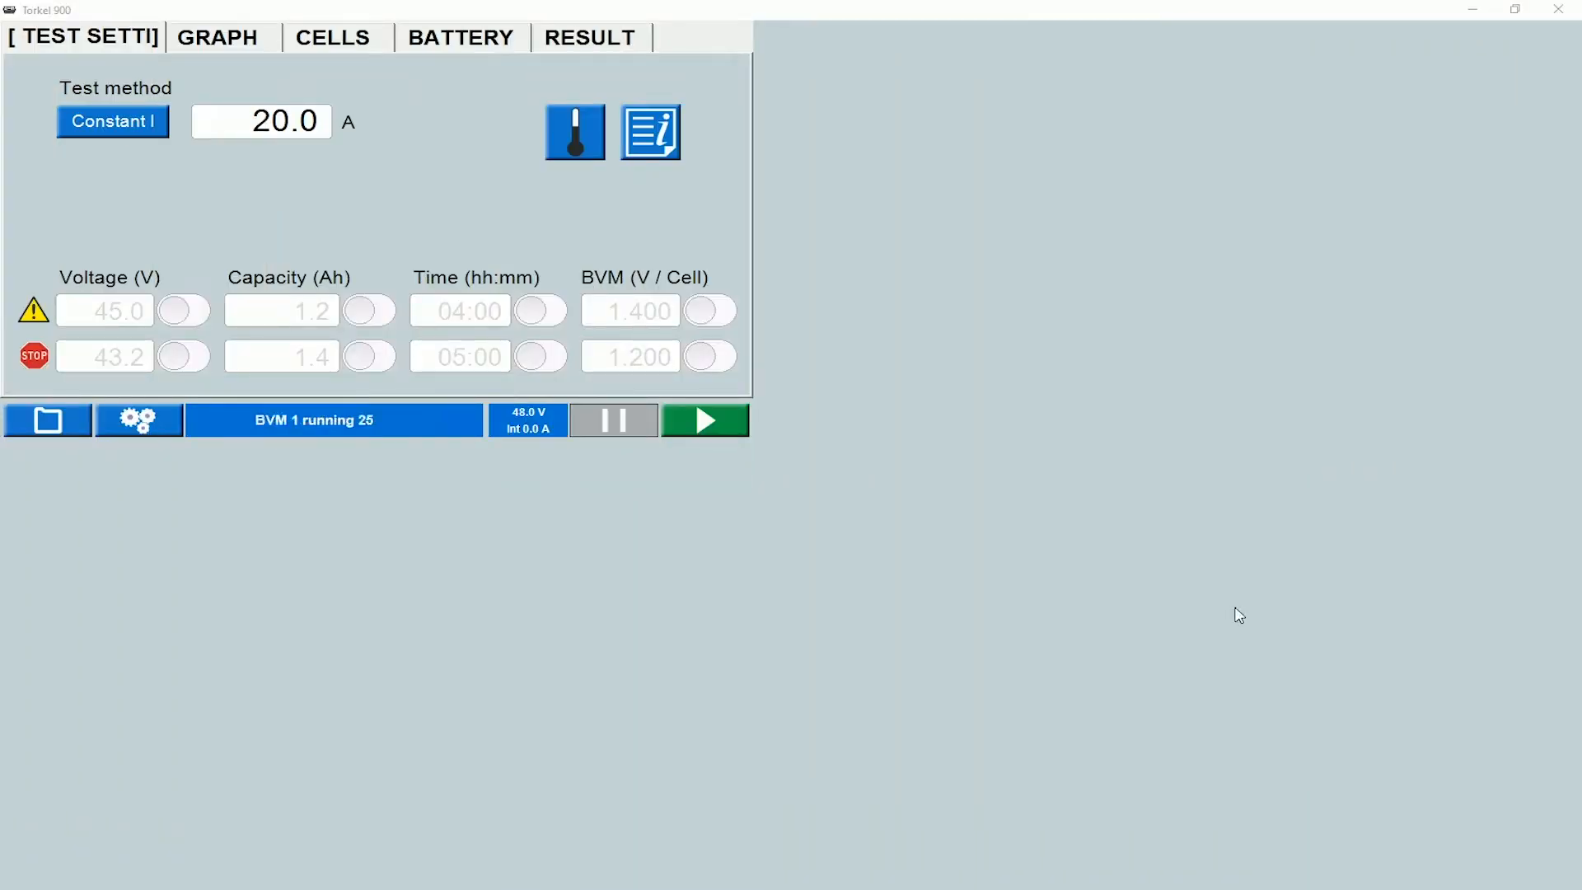
- Bring up the file manager listing the two tests stored in the database
{"action": "left_click", "coordinate": [46, 420]}
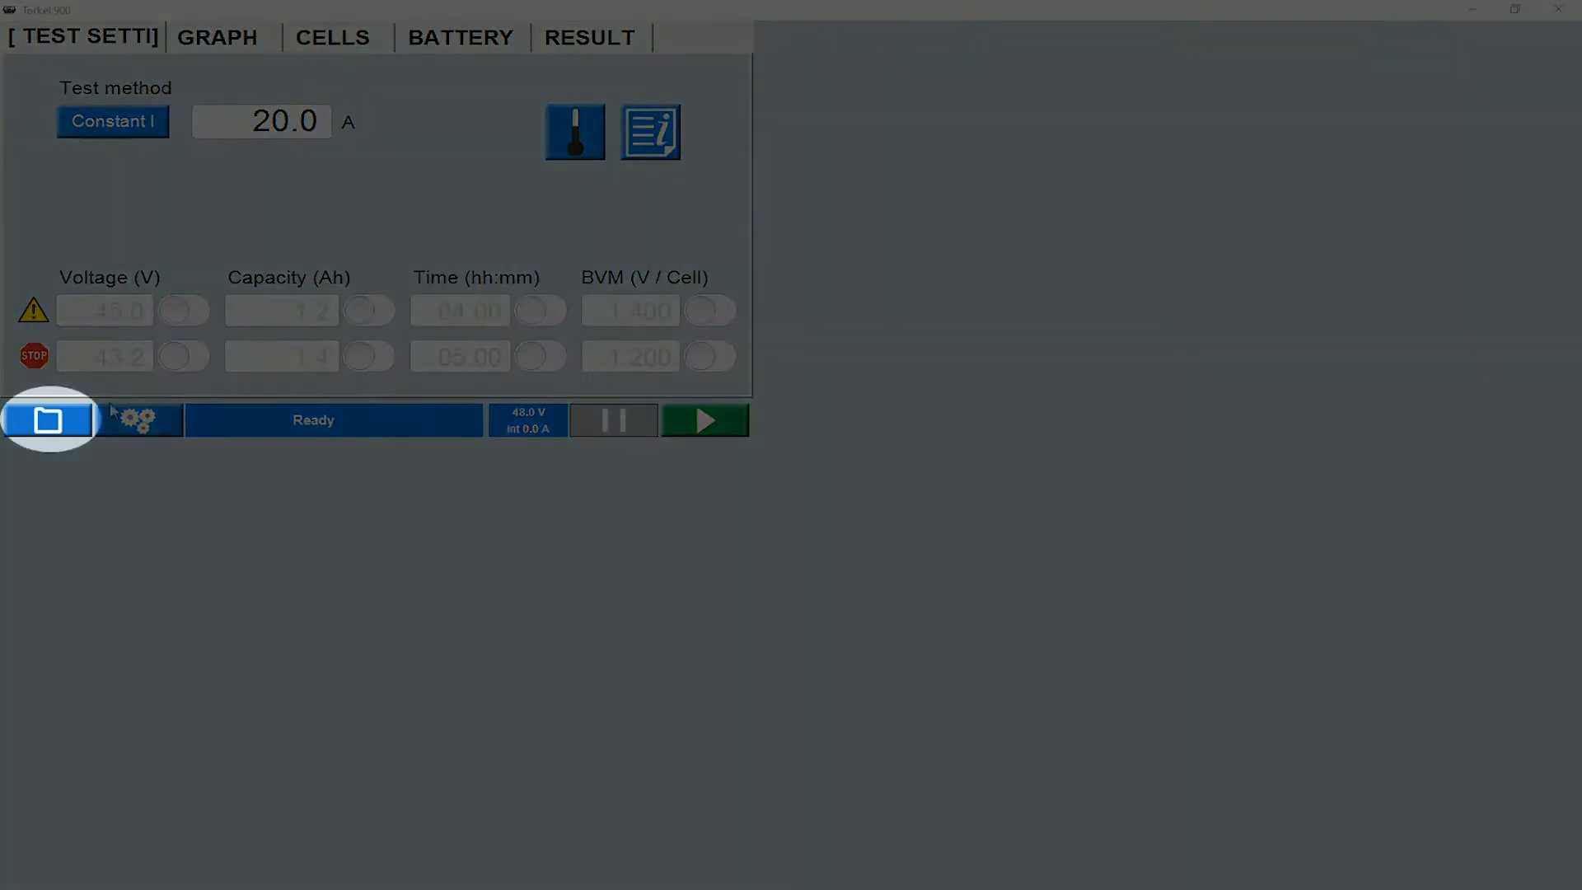
{"action": "left_click", "coordinate": [47, 418]}
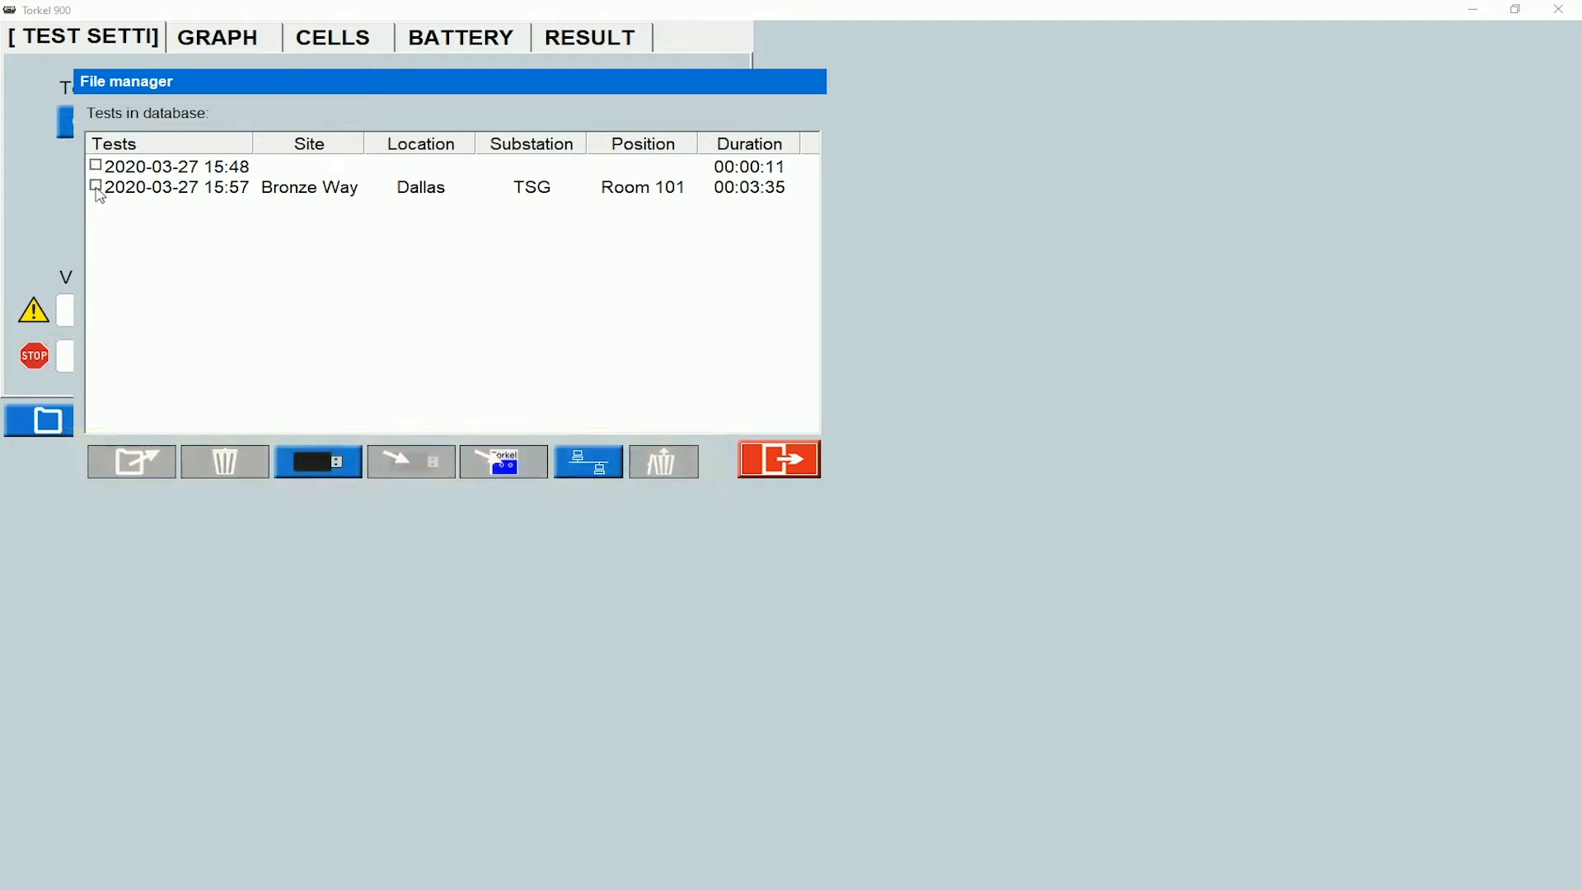
{"action": "left_click", "coordinate": [96, 188]}
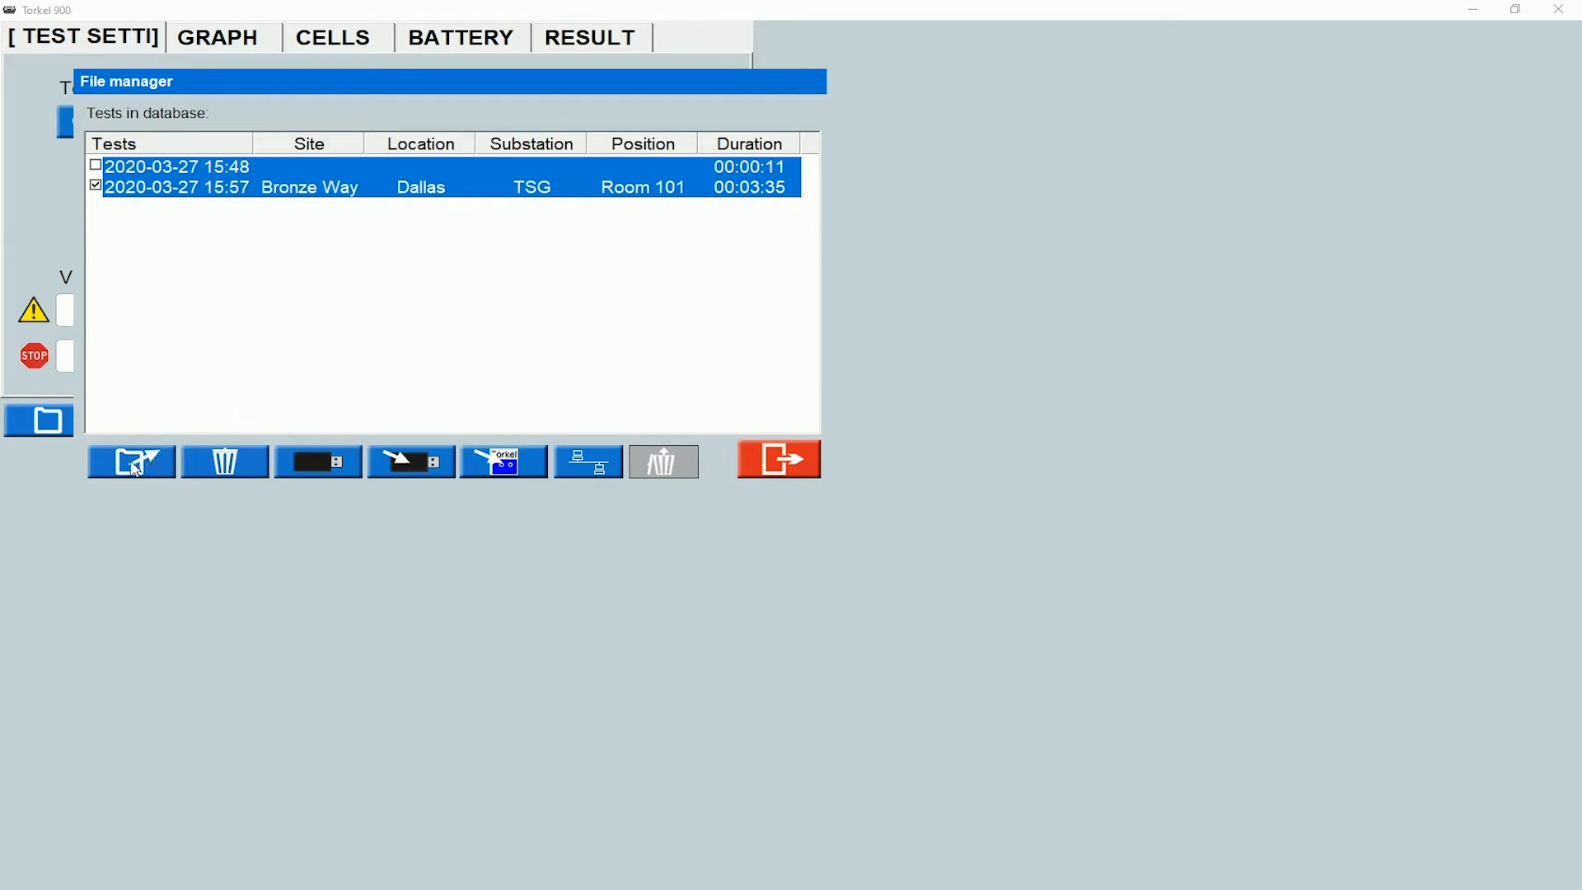
{"action": "left_click", "coordinate": [776, 459]}
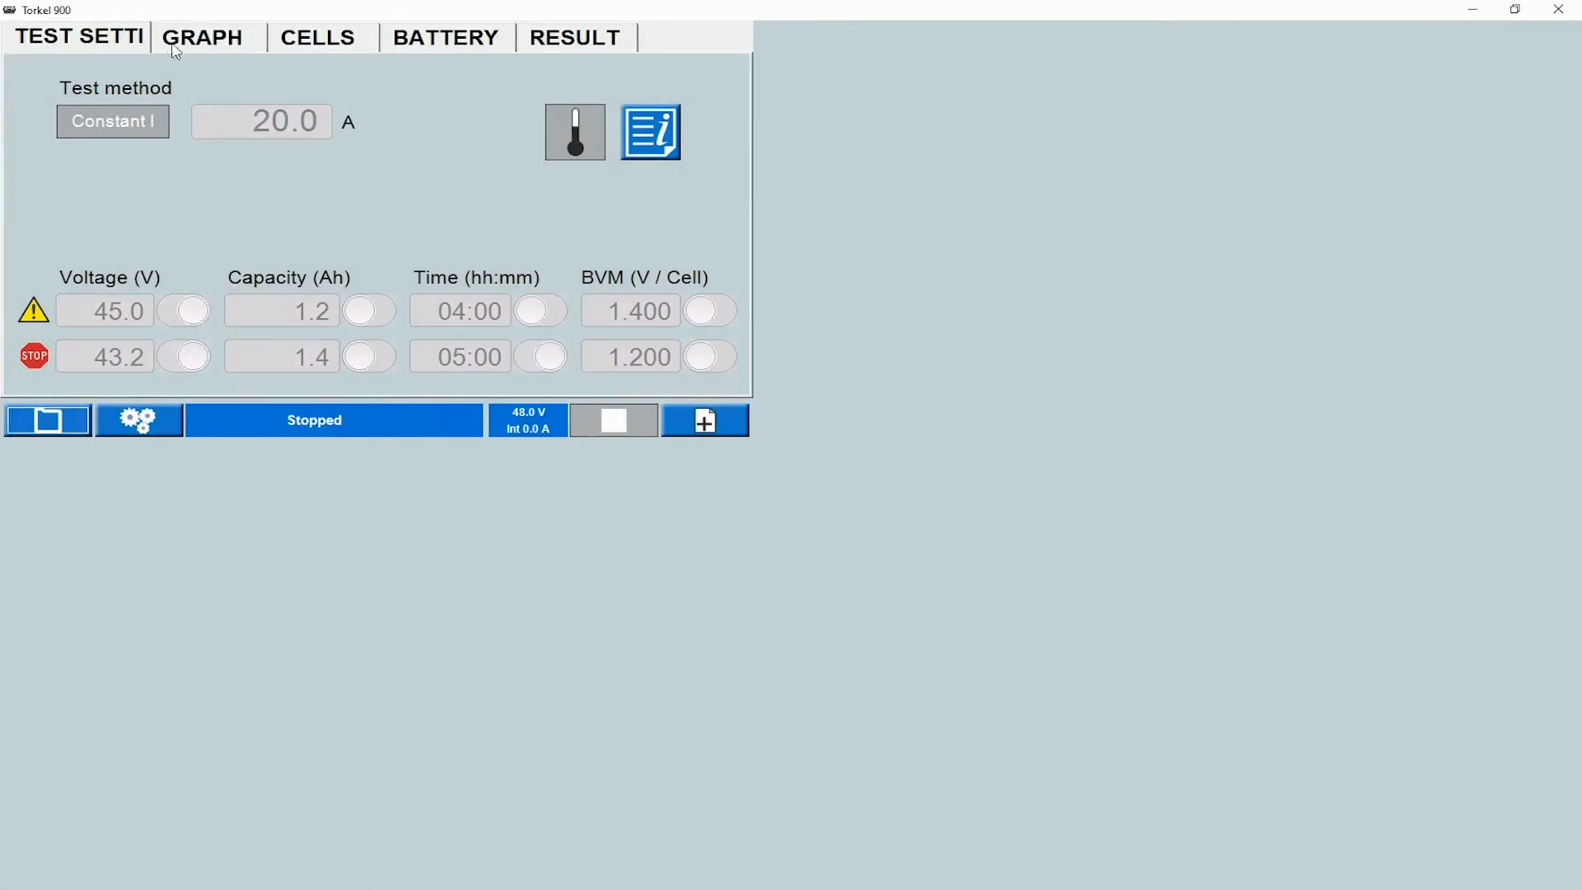
- Review the loaded test's battery details and its results (run time 00:03:35, capacity 1.2 Ah)
{"action": "left_click", "coordinate": [445, 37]}
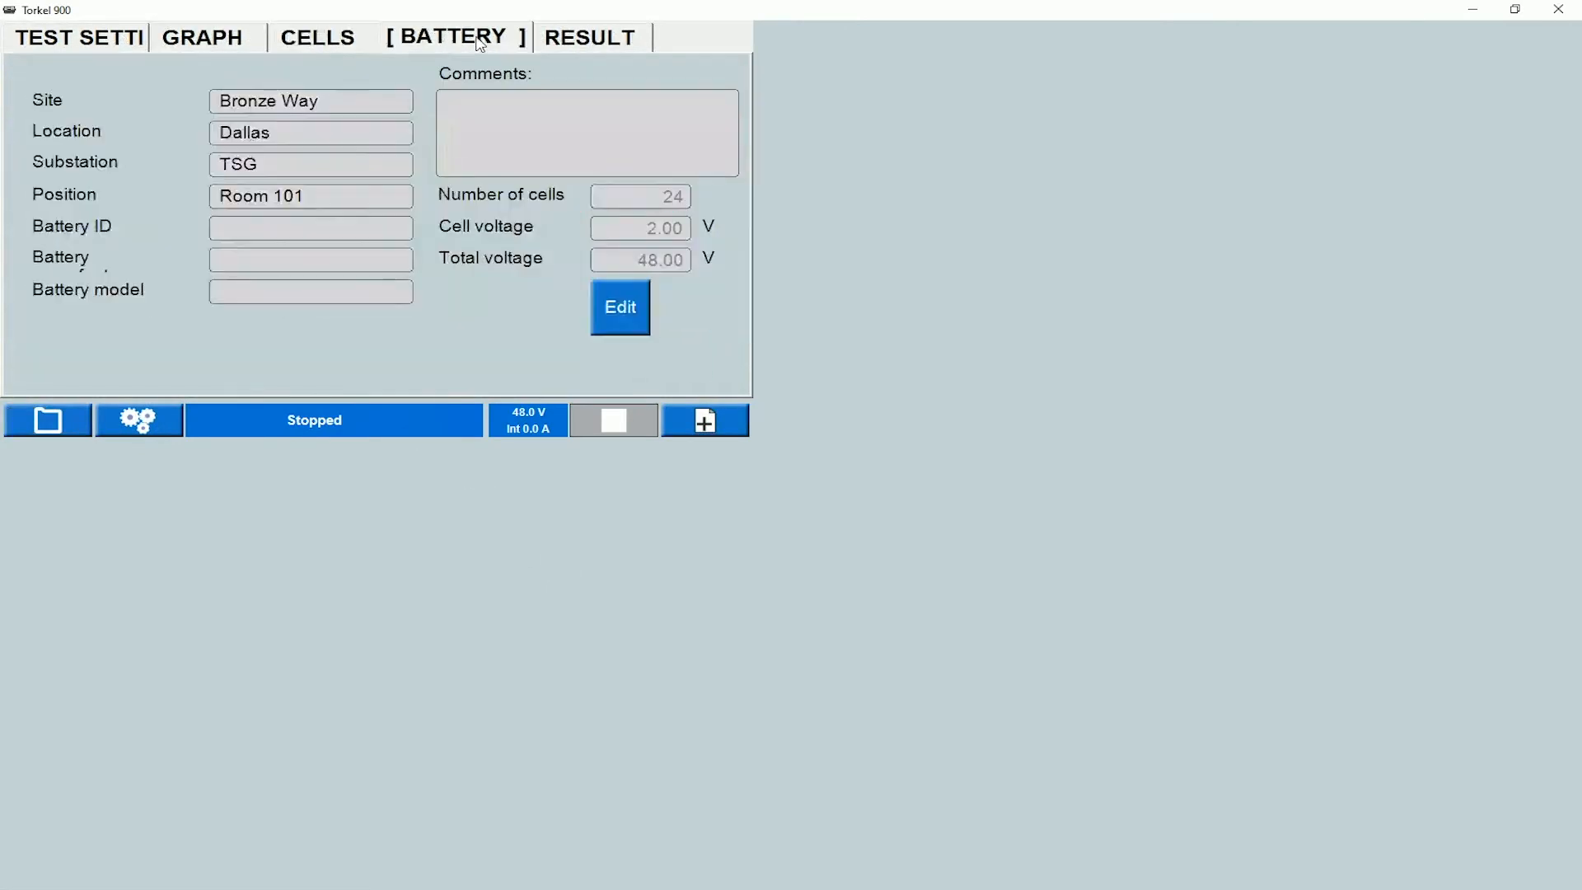
{"action": "left_click", "coordinate": [583, 38]}
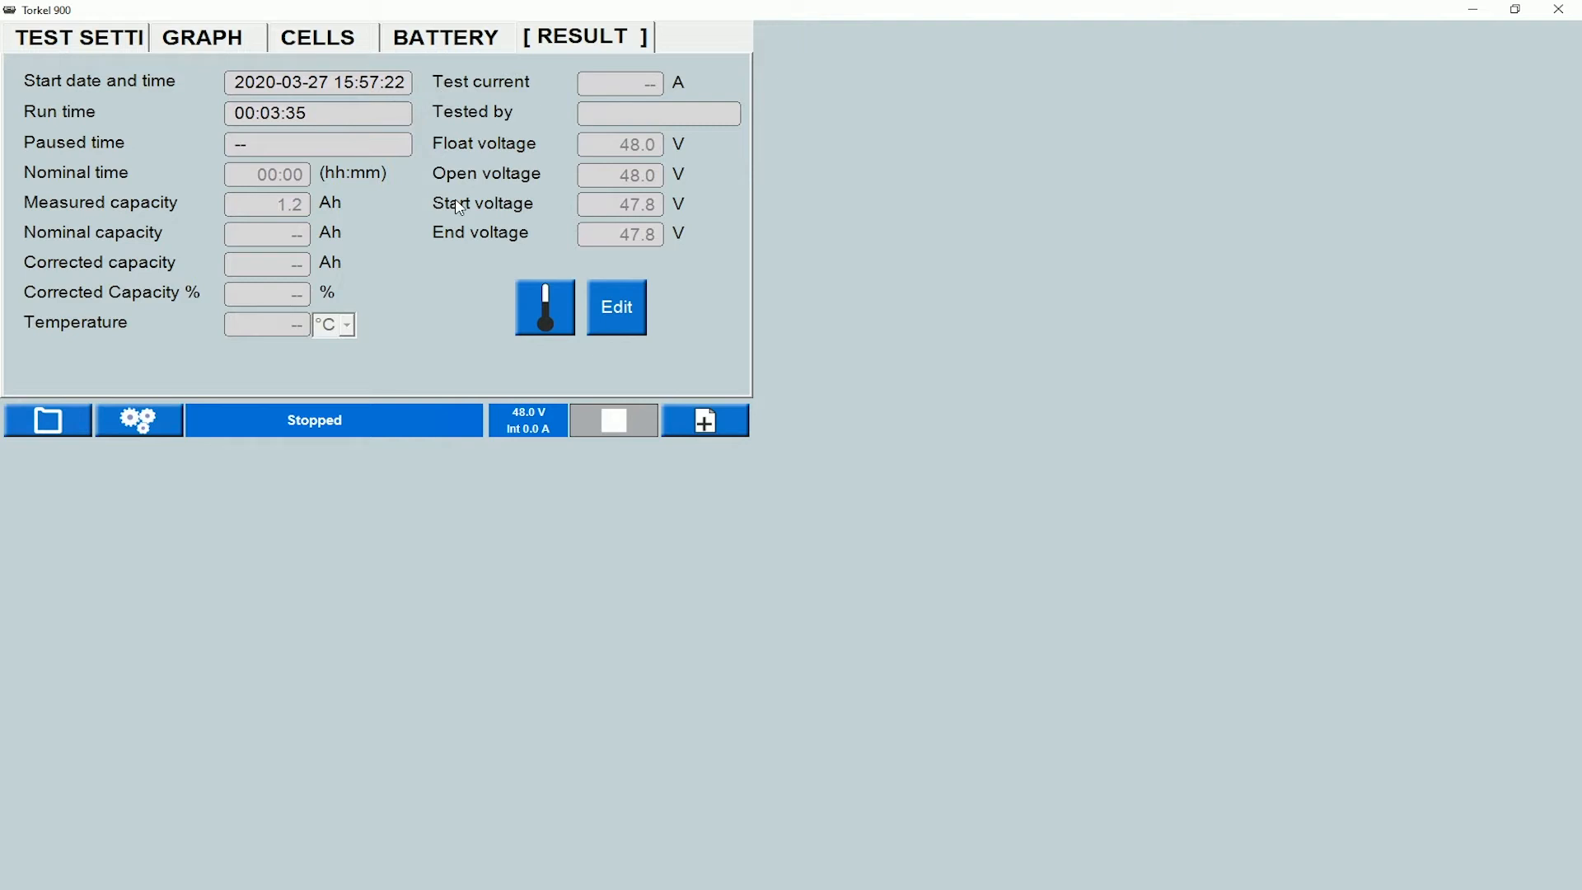
{"action": "mouse_move", "coordinate": [462, 225]}
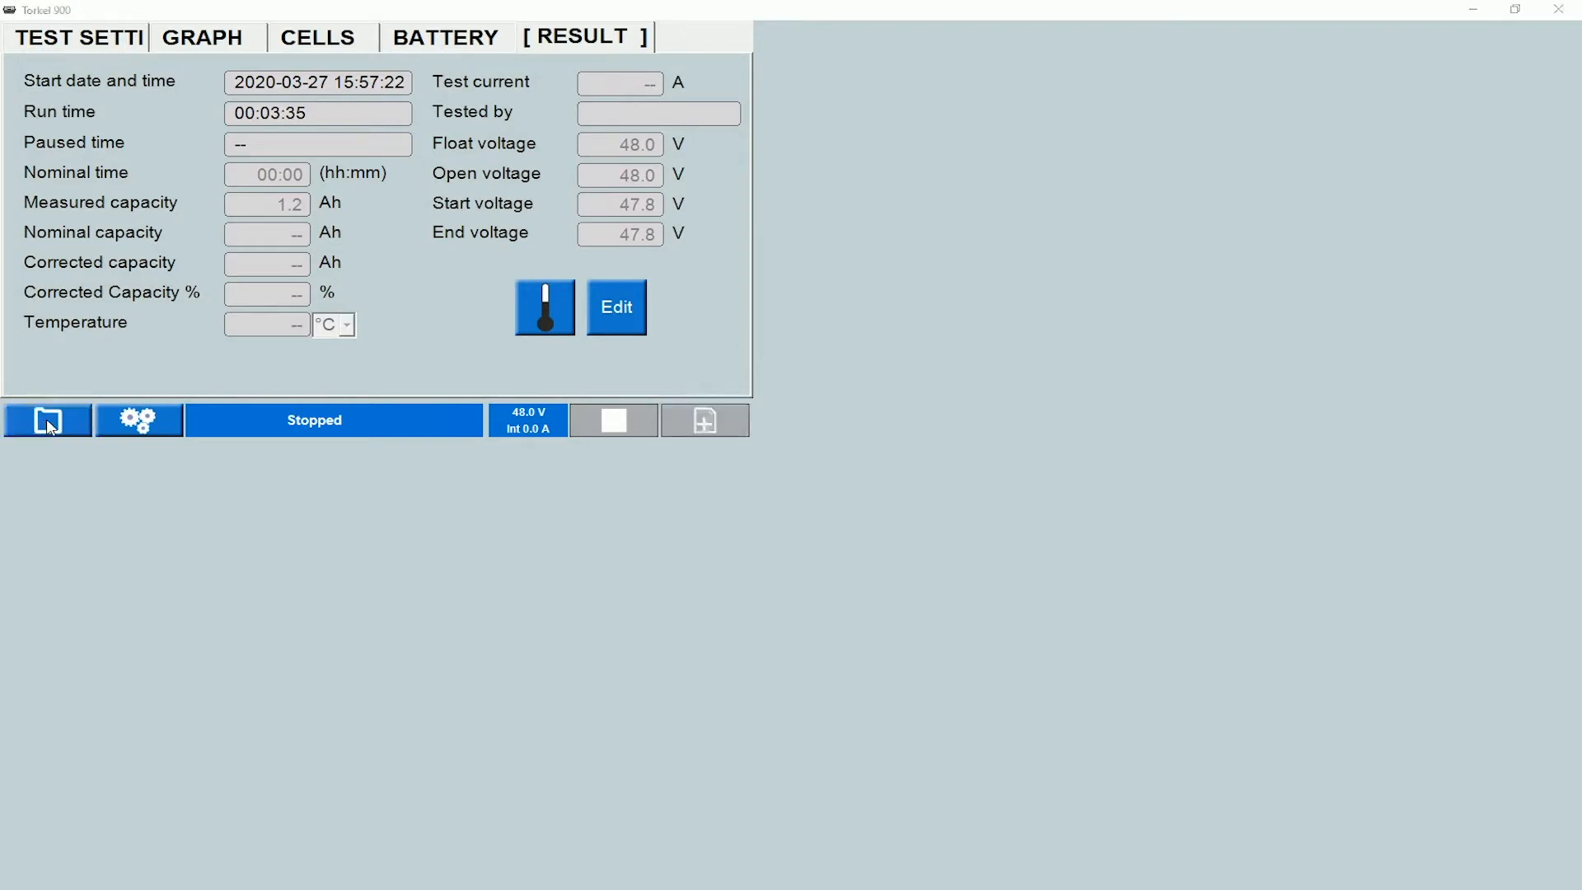
{"action": "left_click", "coordinate": [46, 420]}
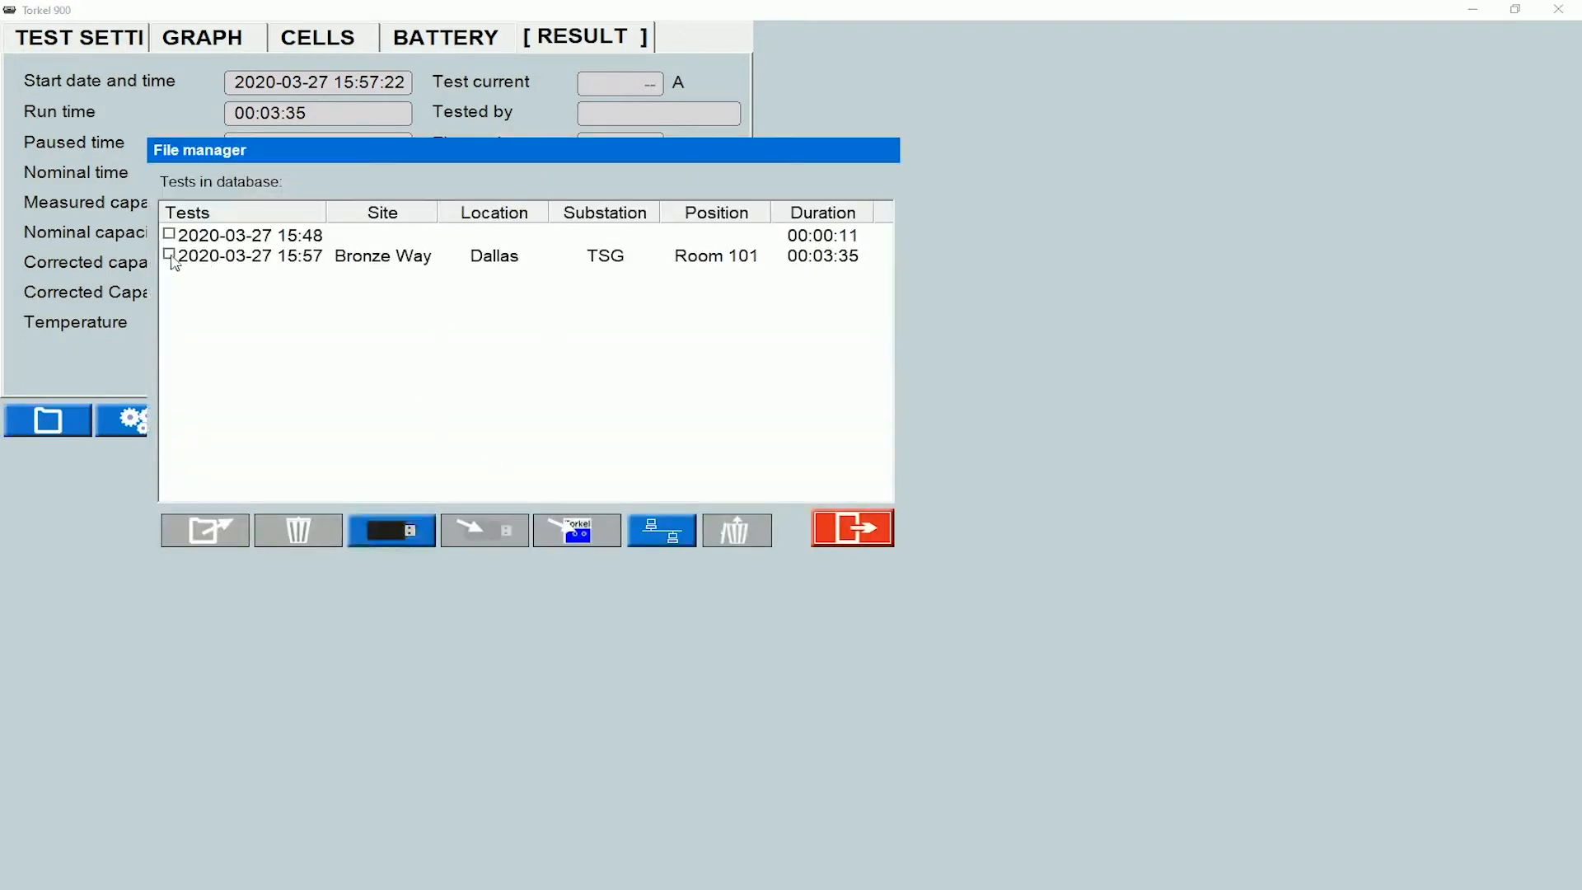
{"action": "left_click", "coordinate": [170, 256]}
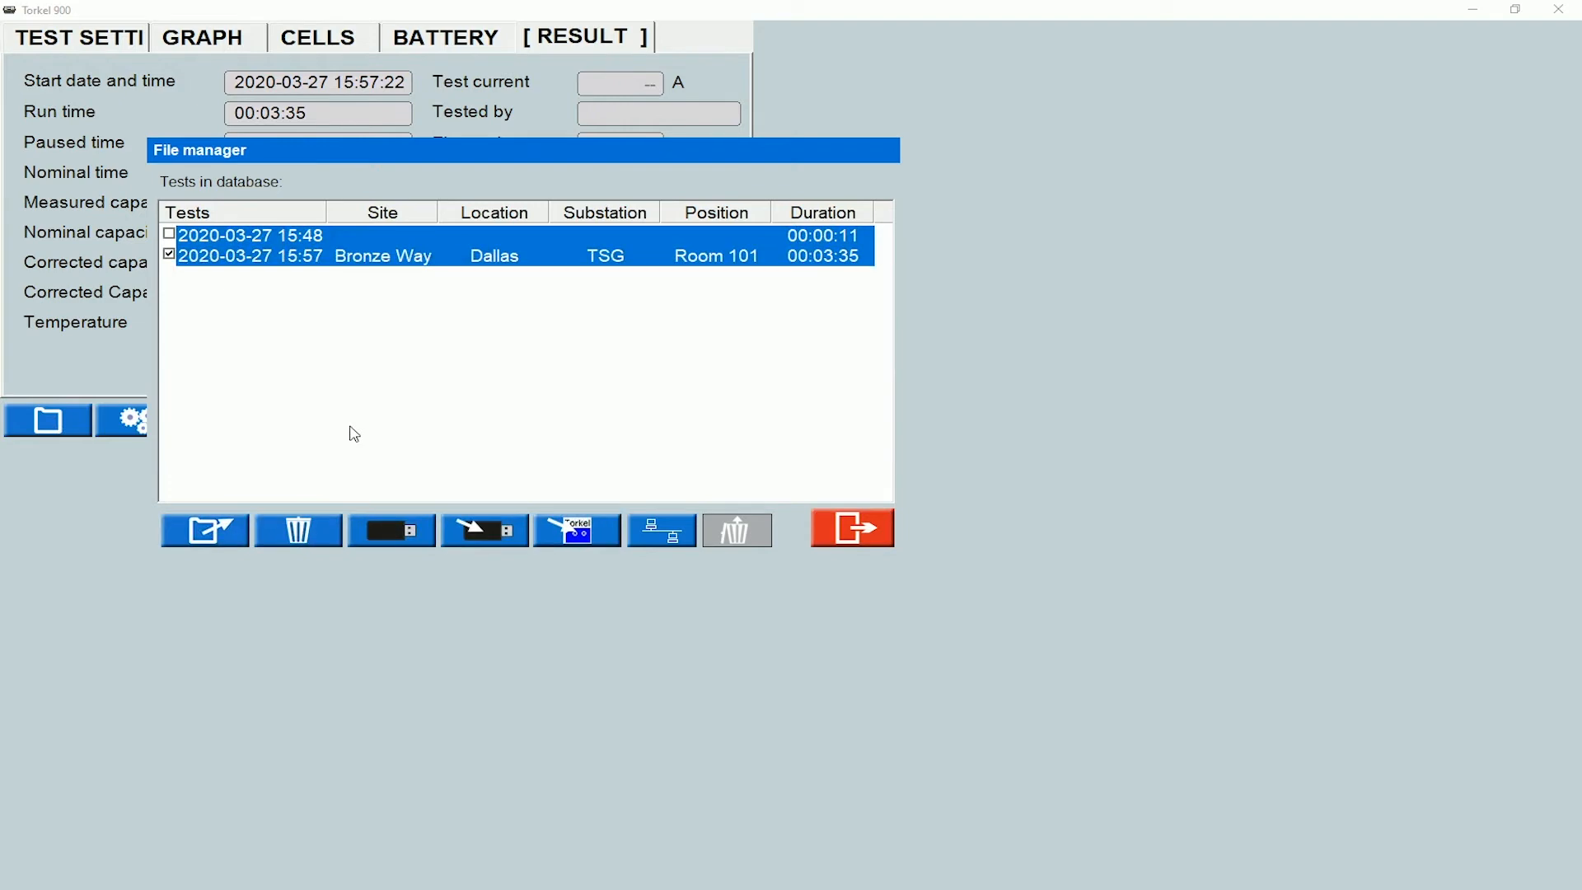
{"action": "mouse_move", "coordinate": [344, 453]}
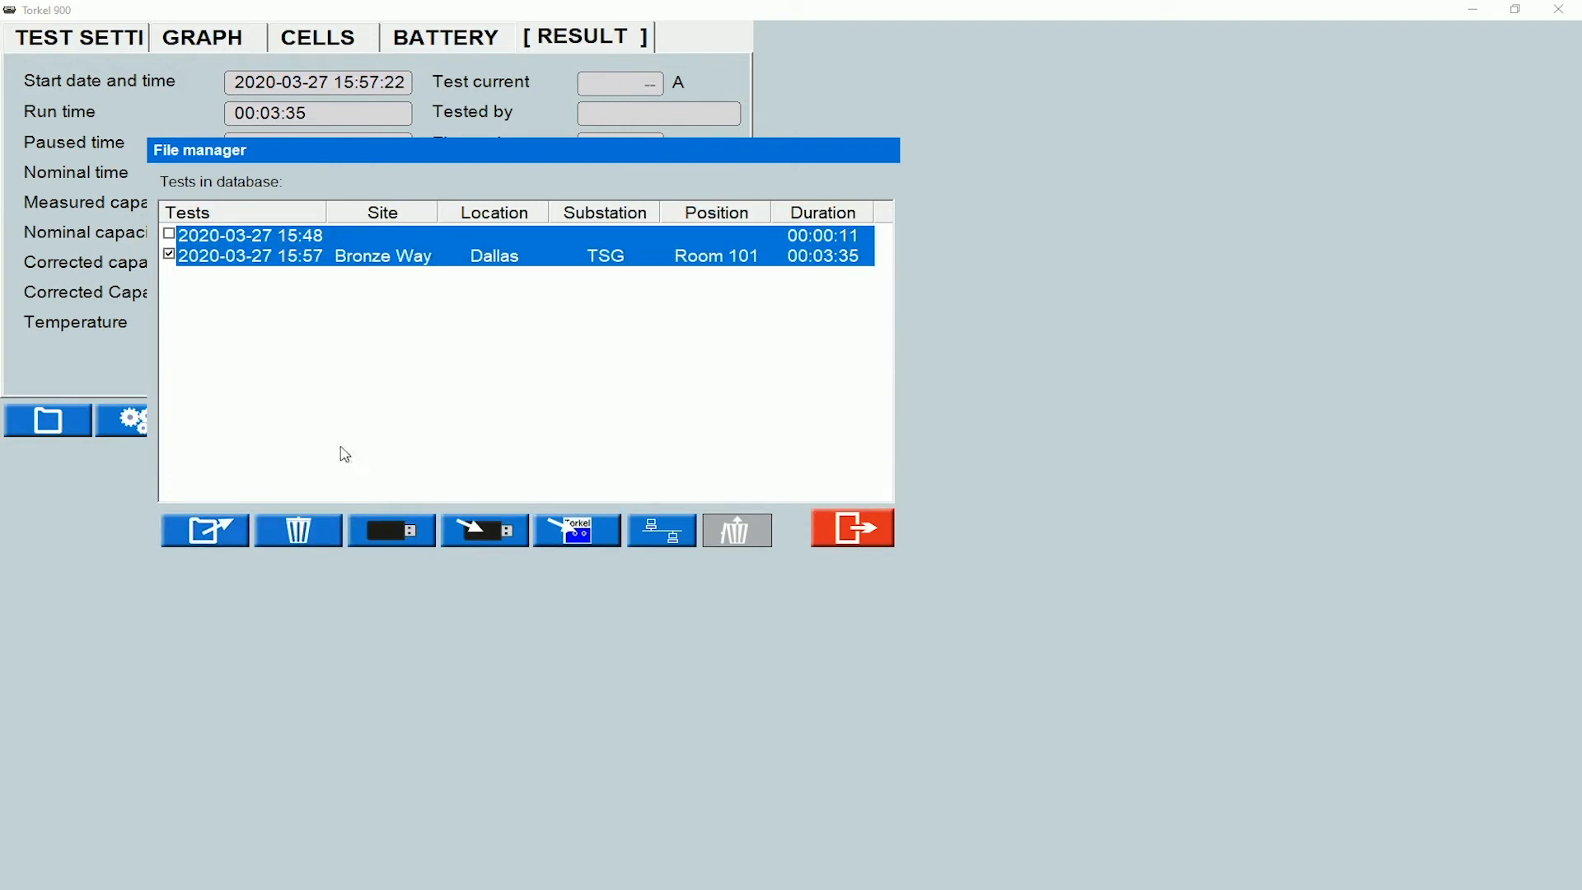
{"action": "mouse_move", "coordinate": [298, 529]}
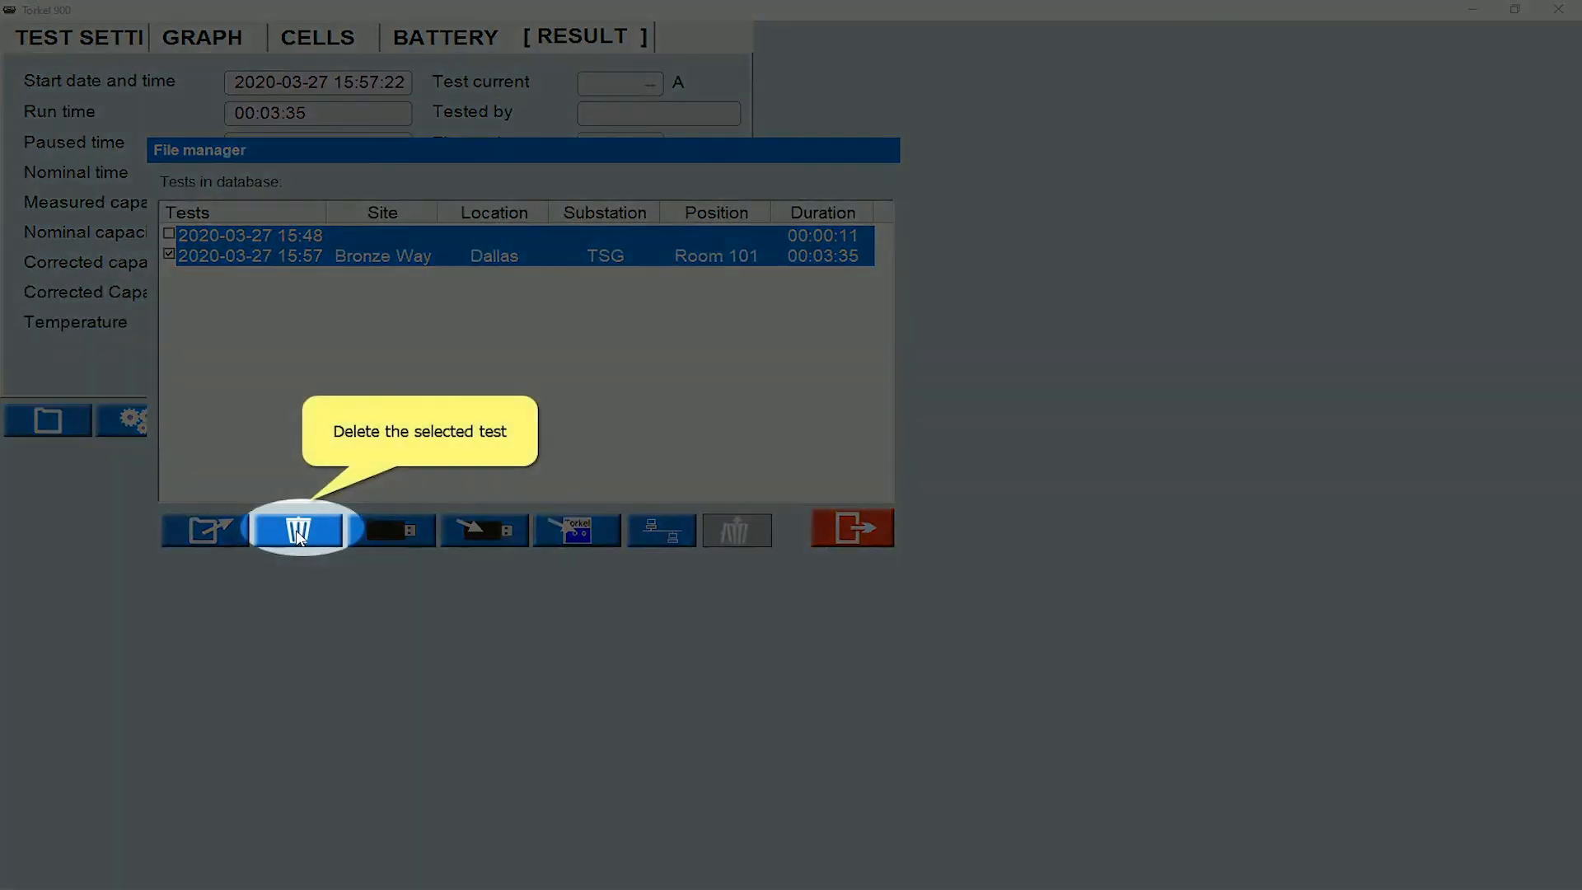
{"action": "left_click", "coordinate": [296, 529]}
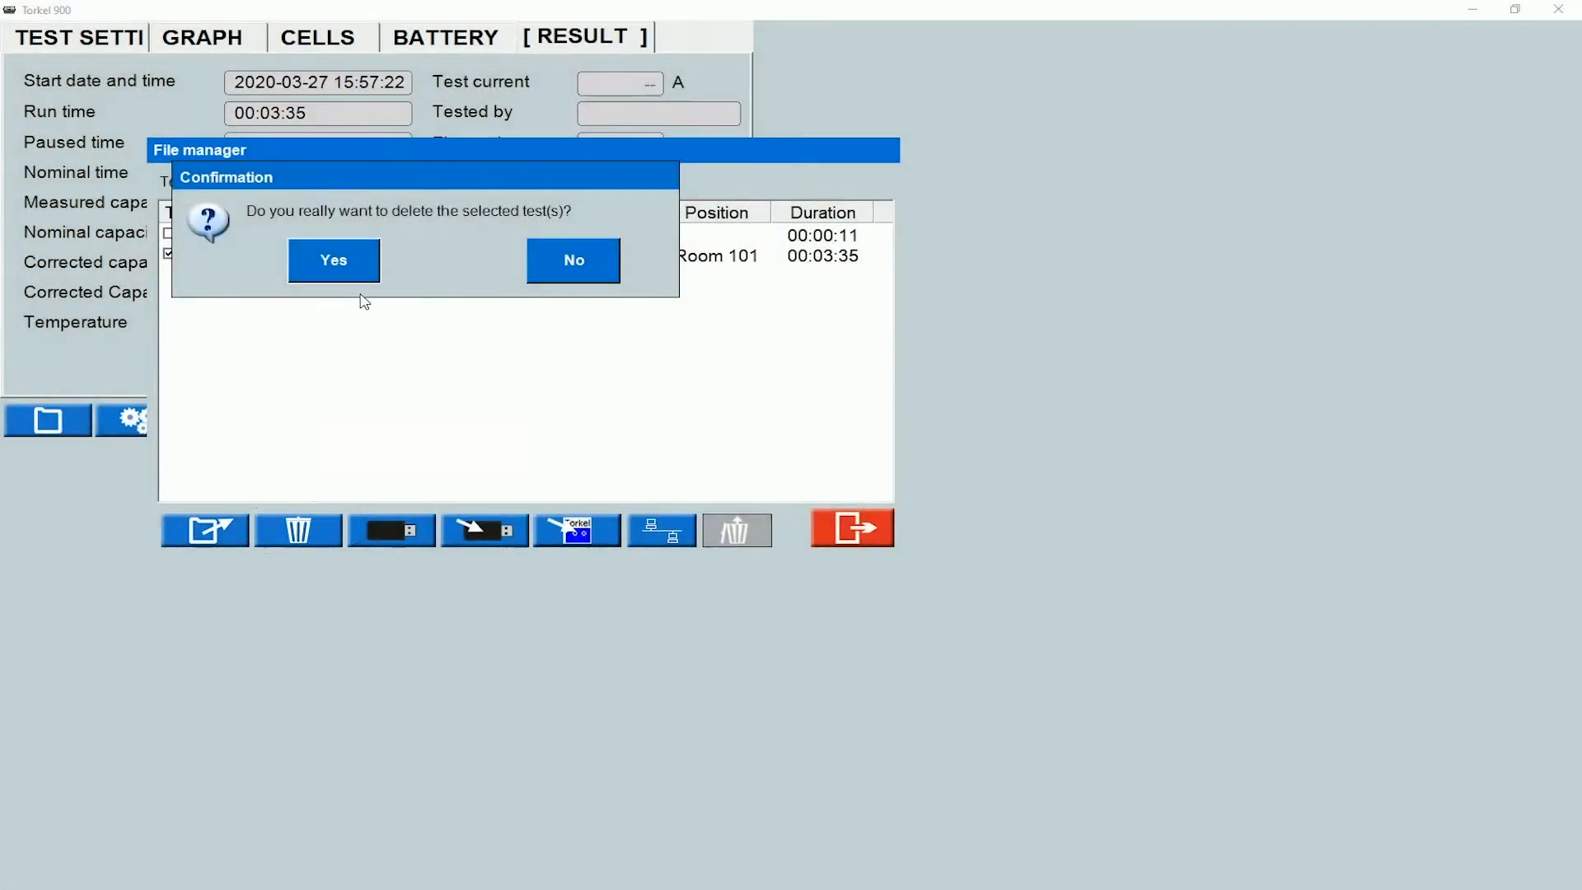
{"action": "left_click", "coordinate": [333, 260]}
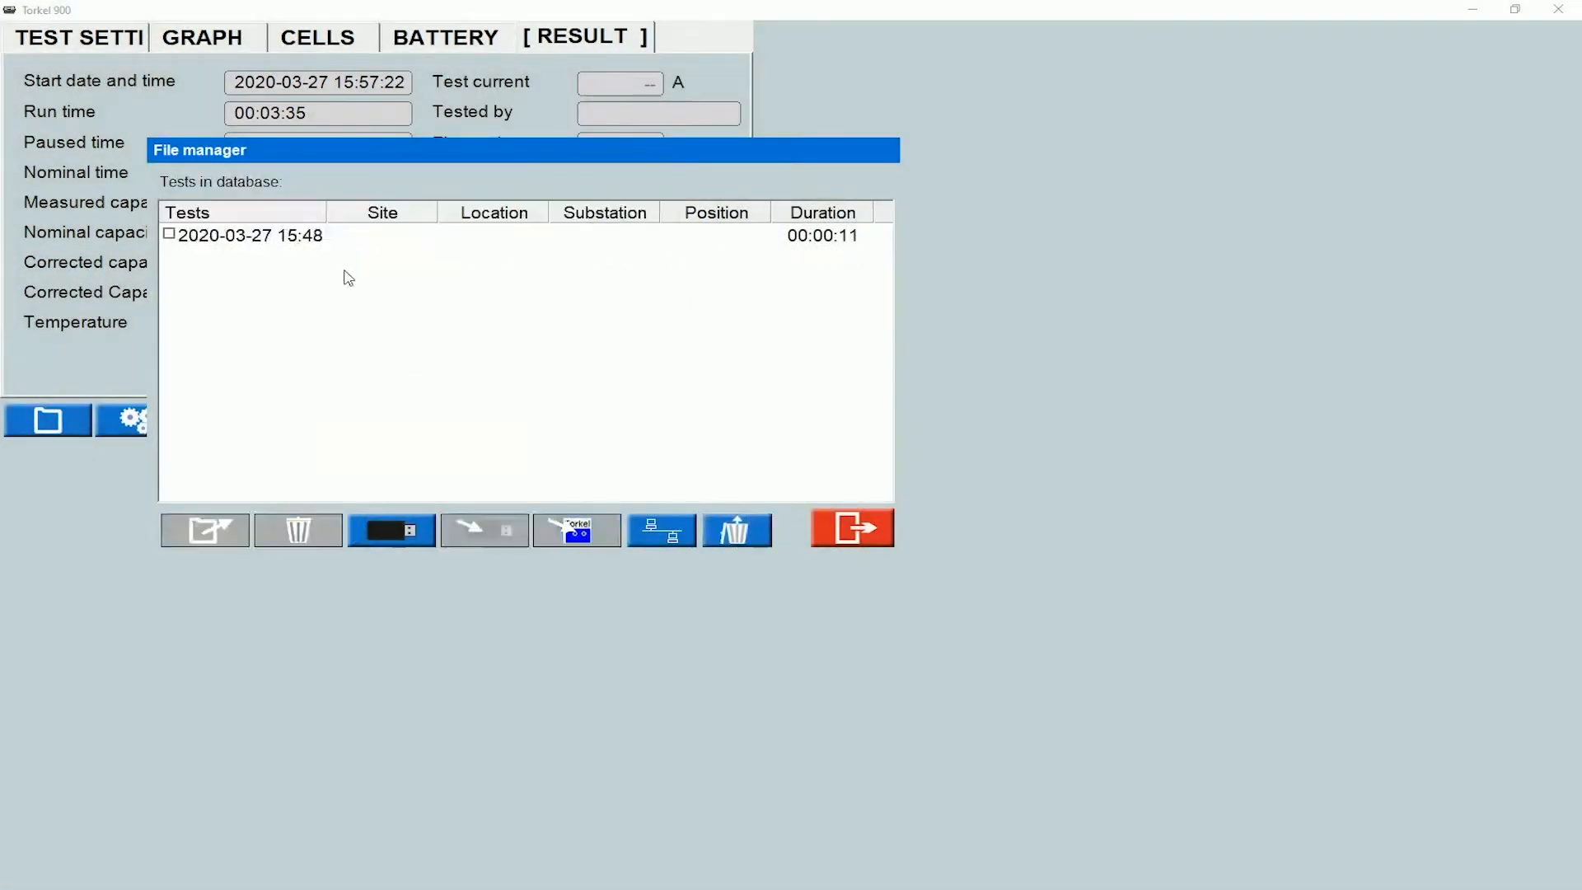
{"action": "mouse_move", "coordinate": [328, 435]}
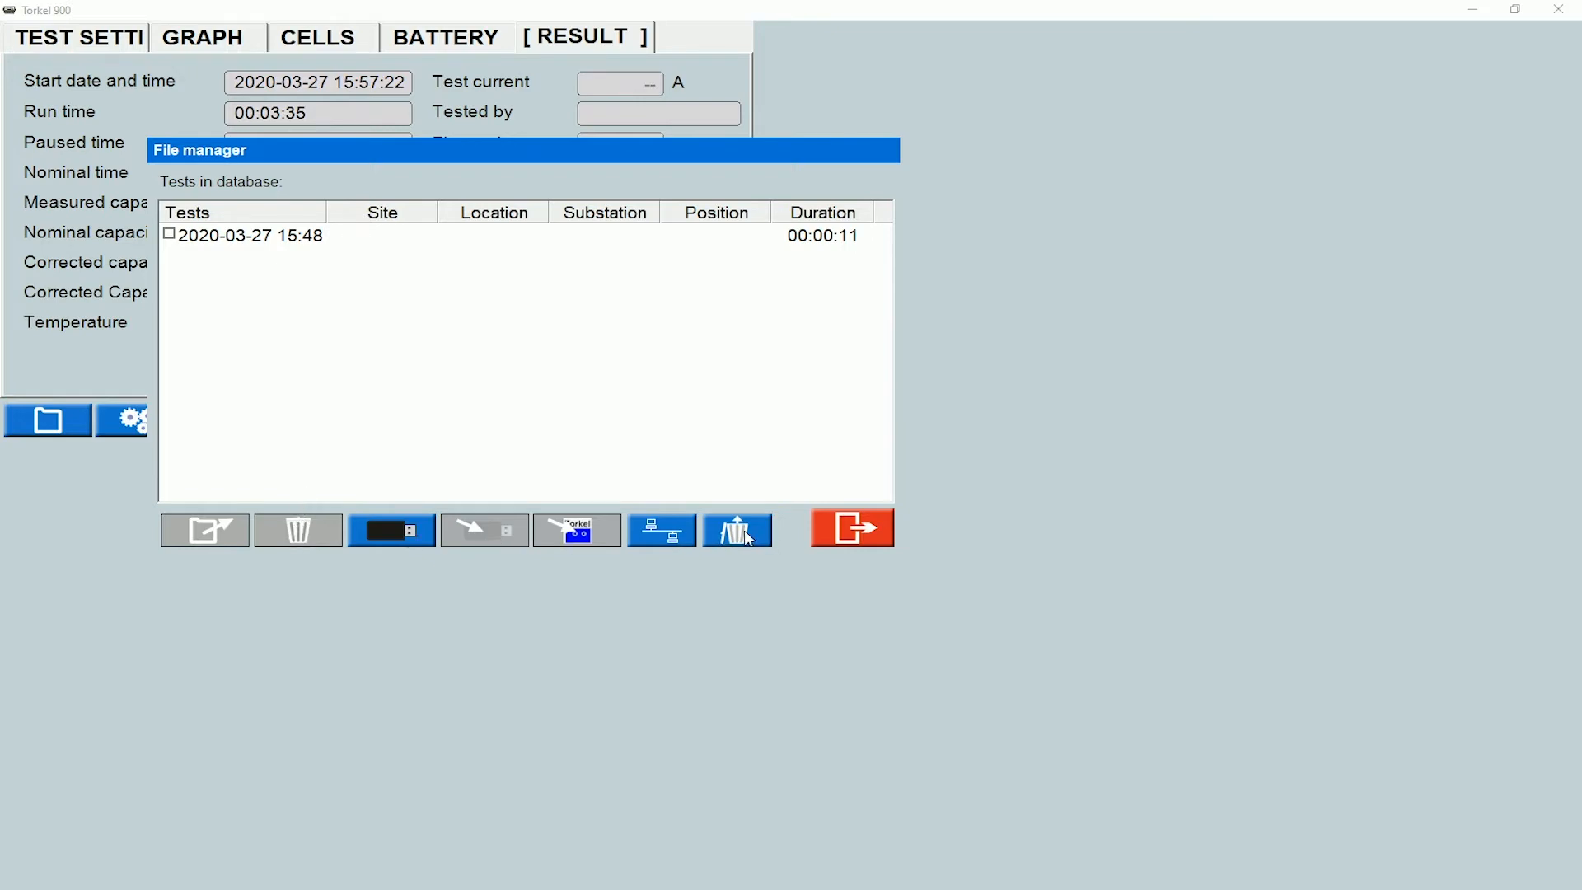
- Restore all deleted tests so the 15:57 Bronze Way test is listed again
{"action": "left_click", "coordinate": [737, 528]}
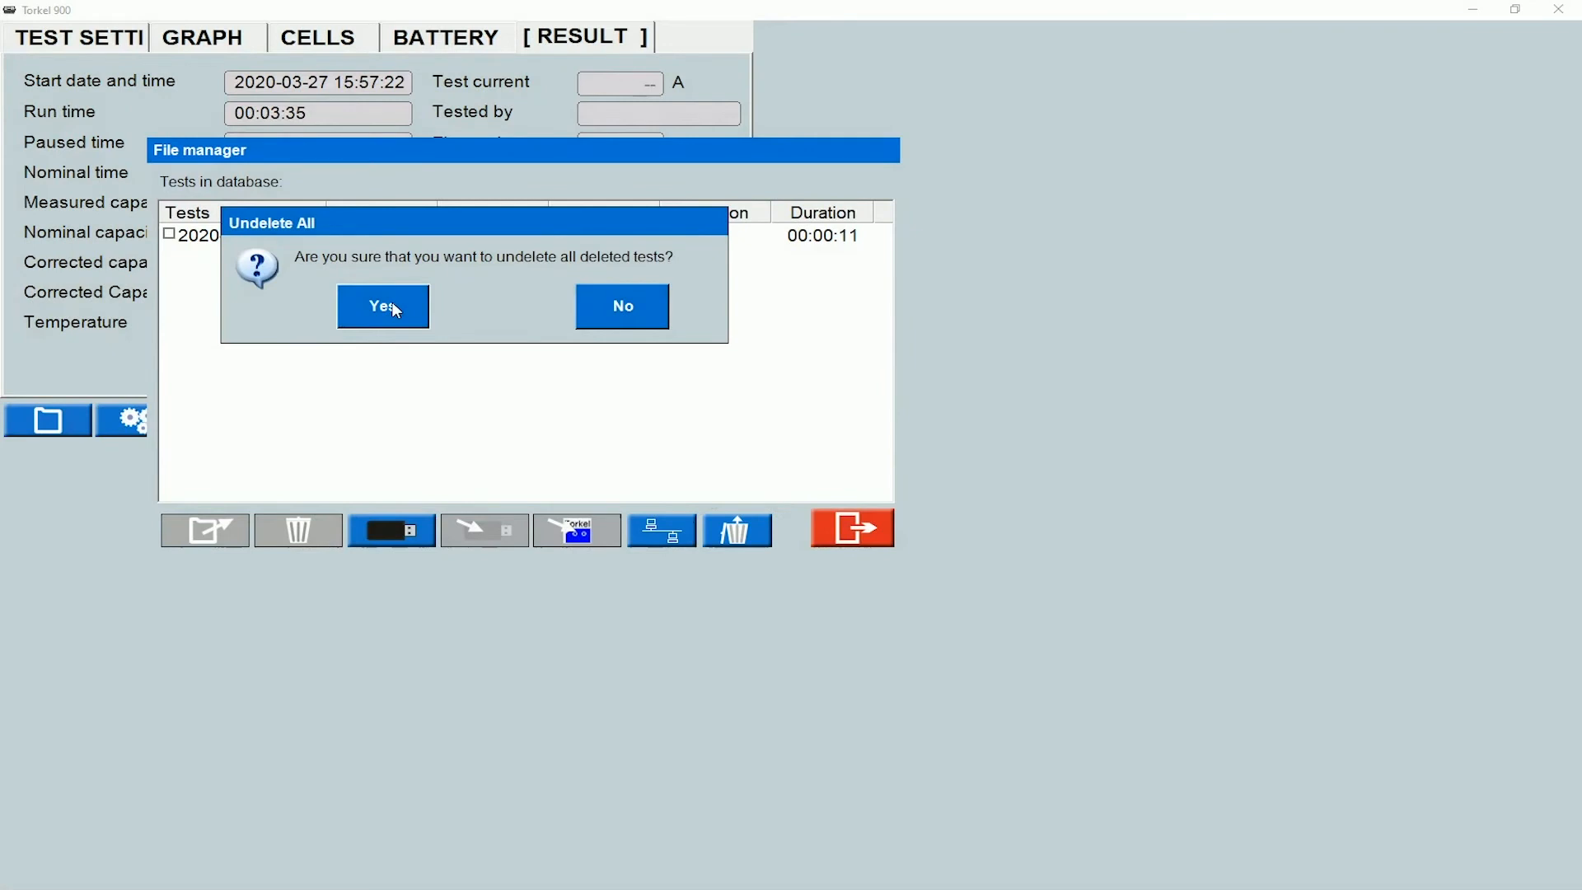
{"action": "left_click", "coordinate": [382, 307]}
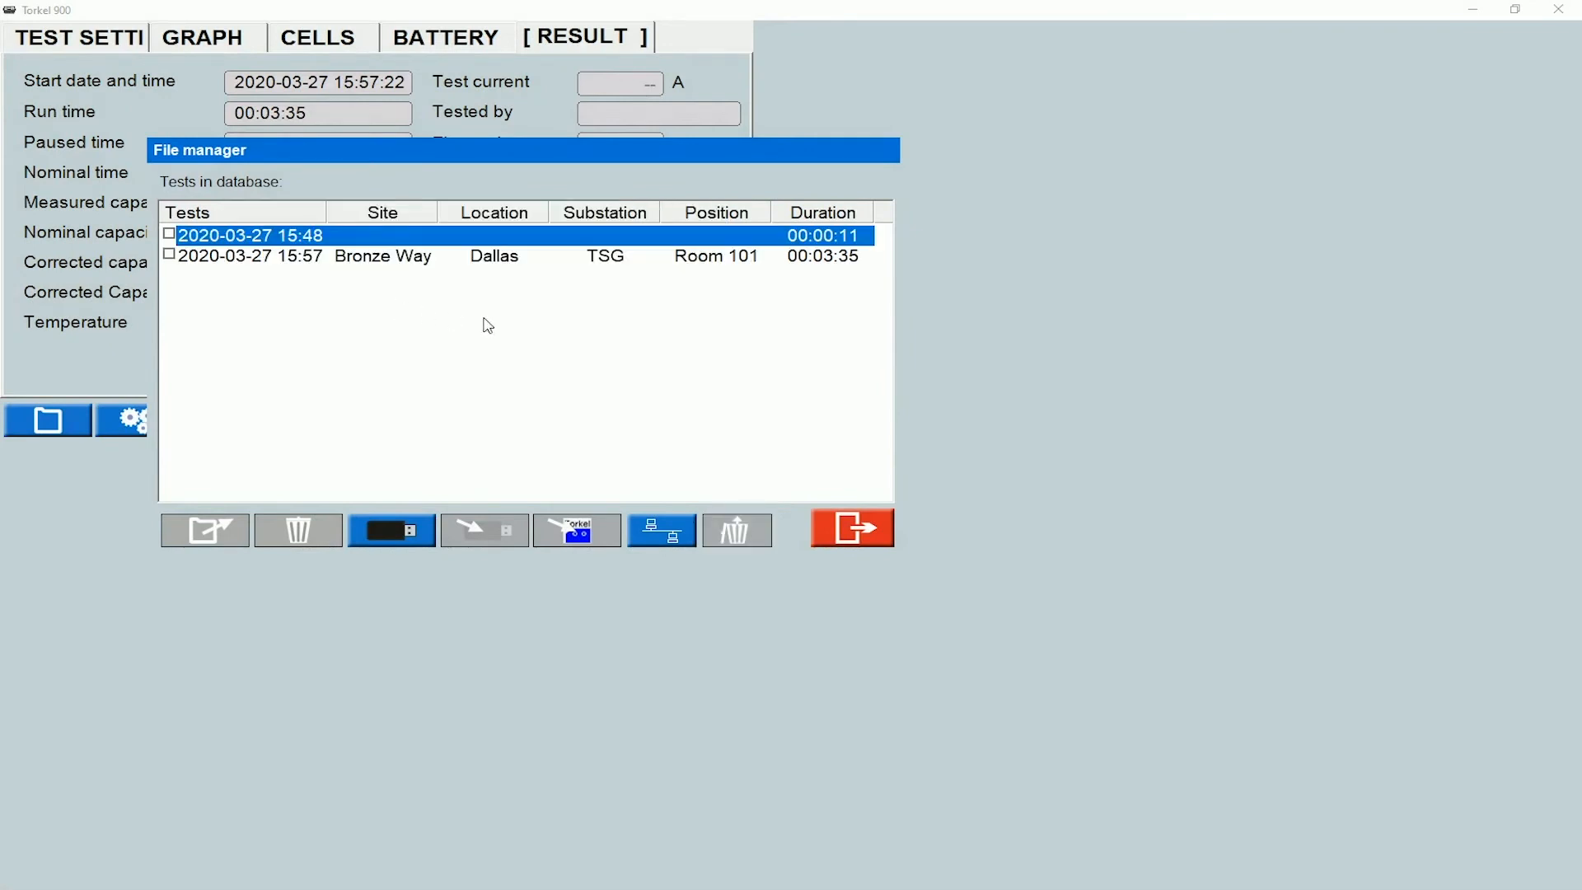
{"action": "mouse_move", "coordinate": [489, 313]}
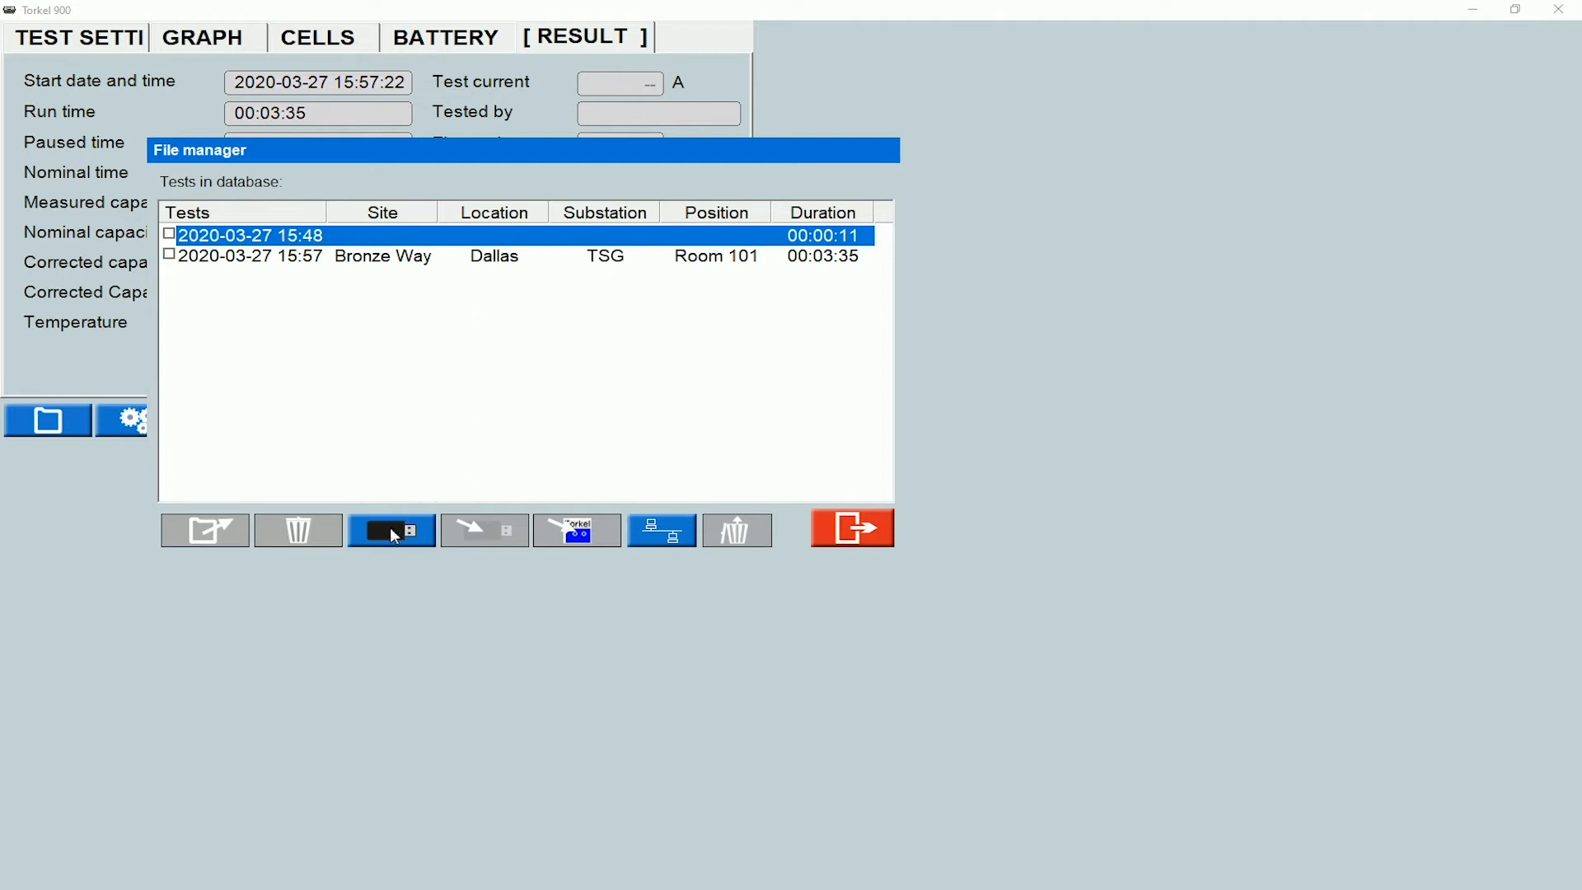
{"action": "mouse_move", "coordinate": [392, 529]}
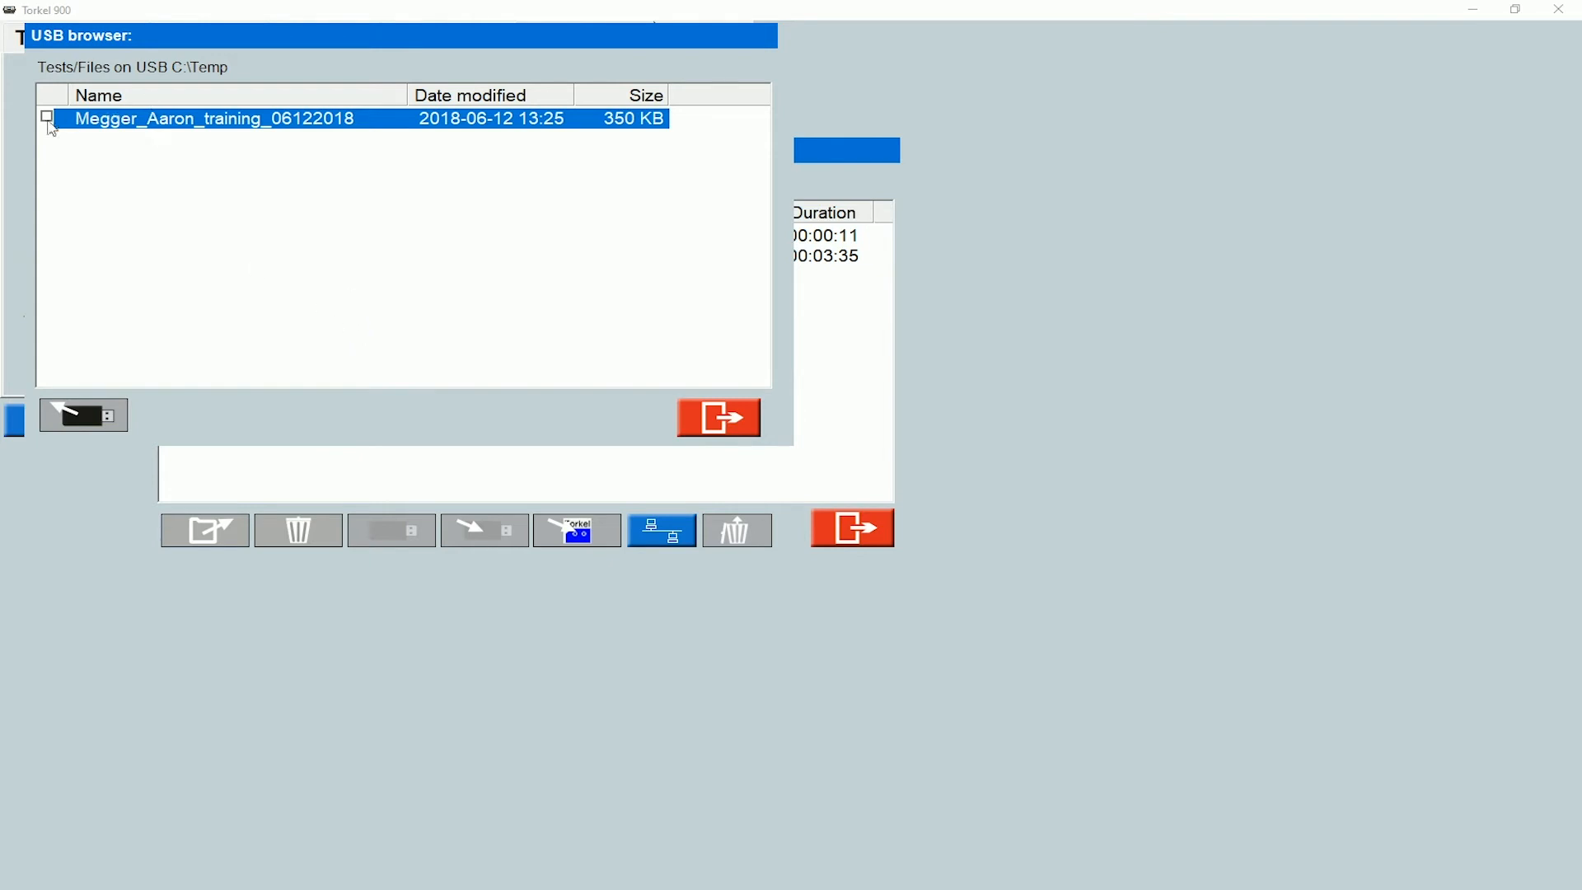
{"action": "left_click", "coordinate": [46, 117]}
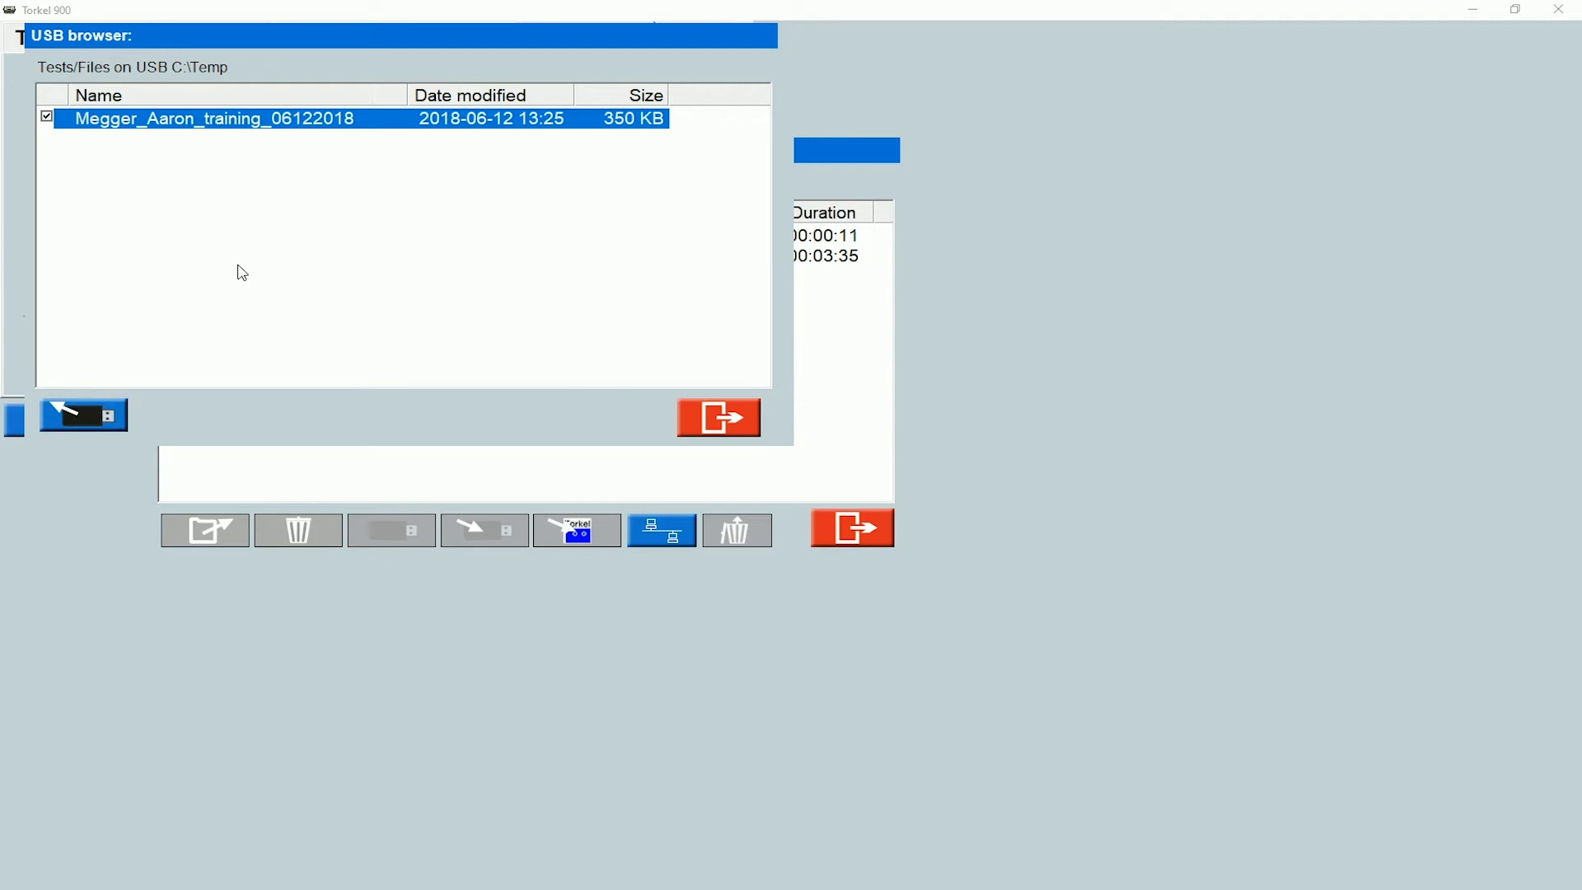
{"action": "mouse_move", "coordinate": [193, 266]}
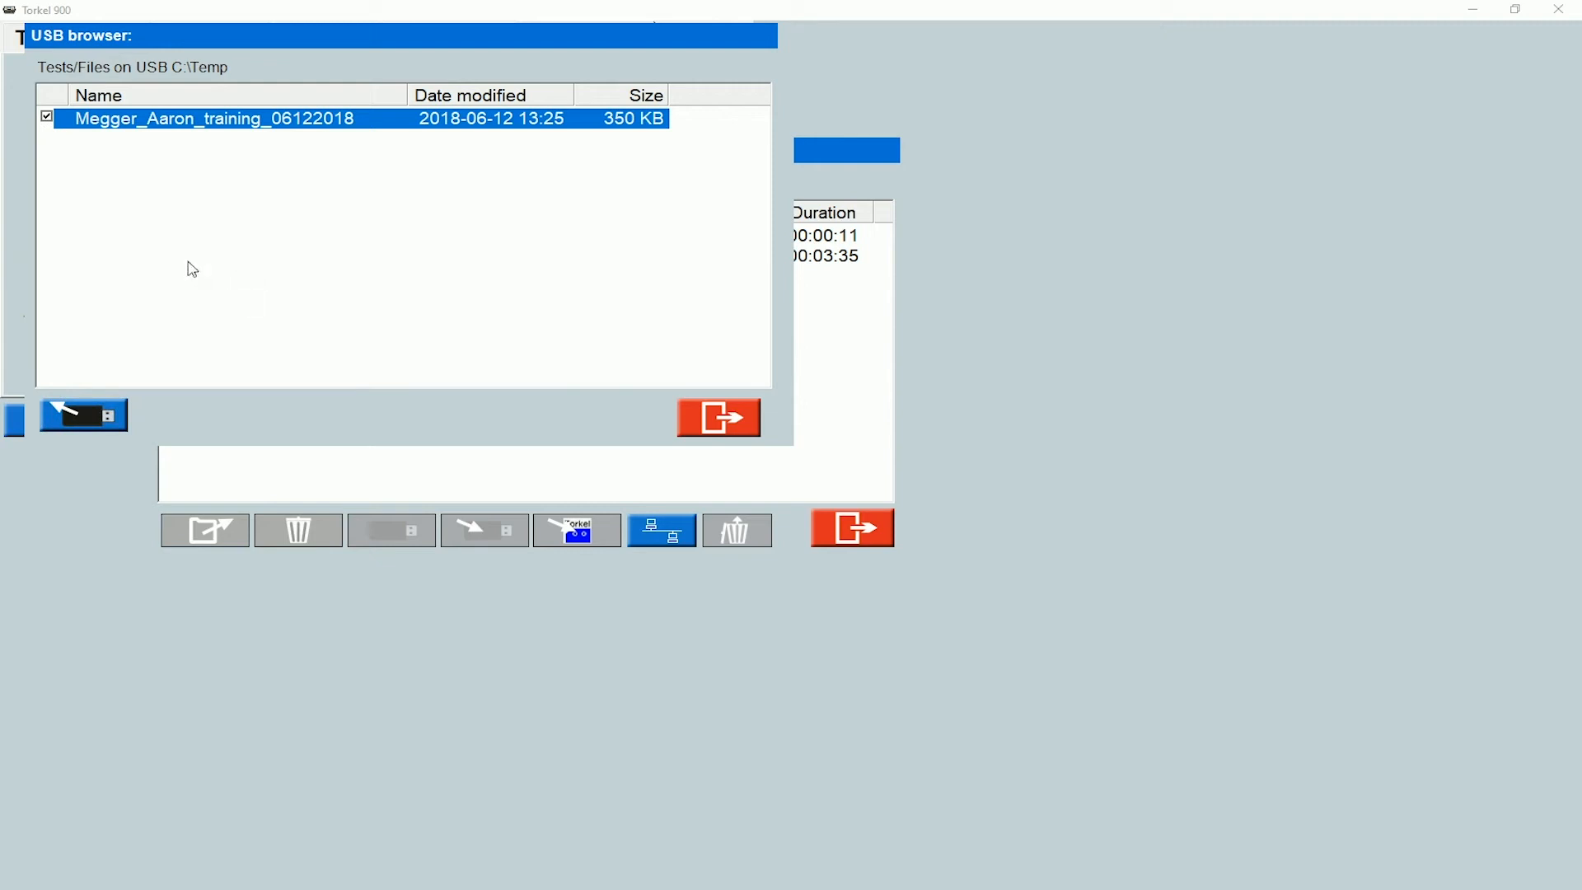
{"action": "mouse_move", "coordinate": [84, 416]}
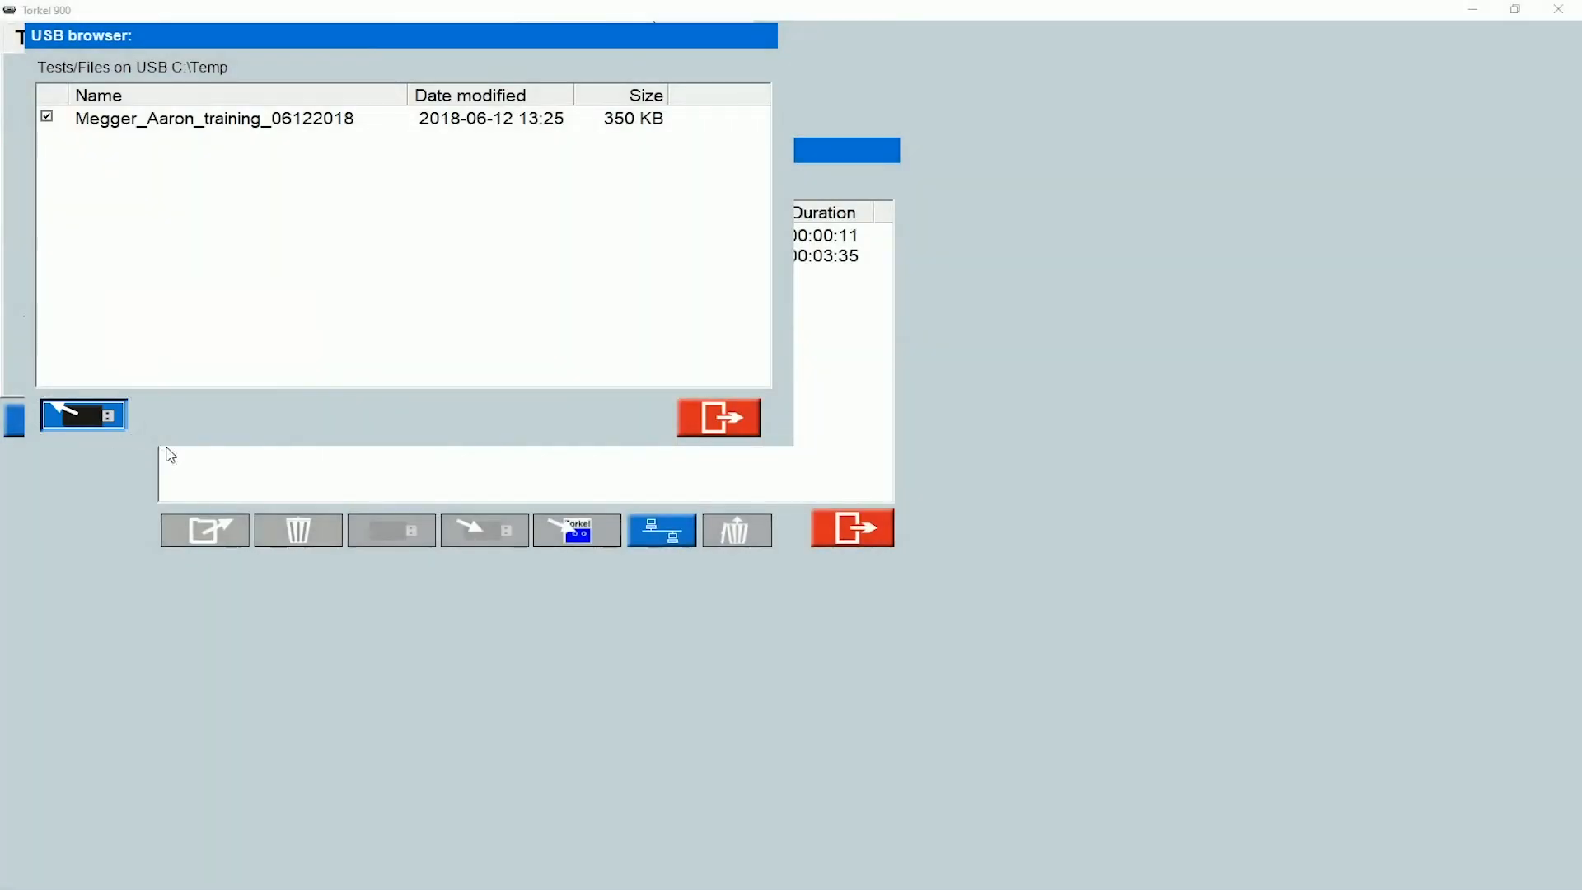
{"action": "left_click", "coordinate": [393, 529]}
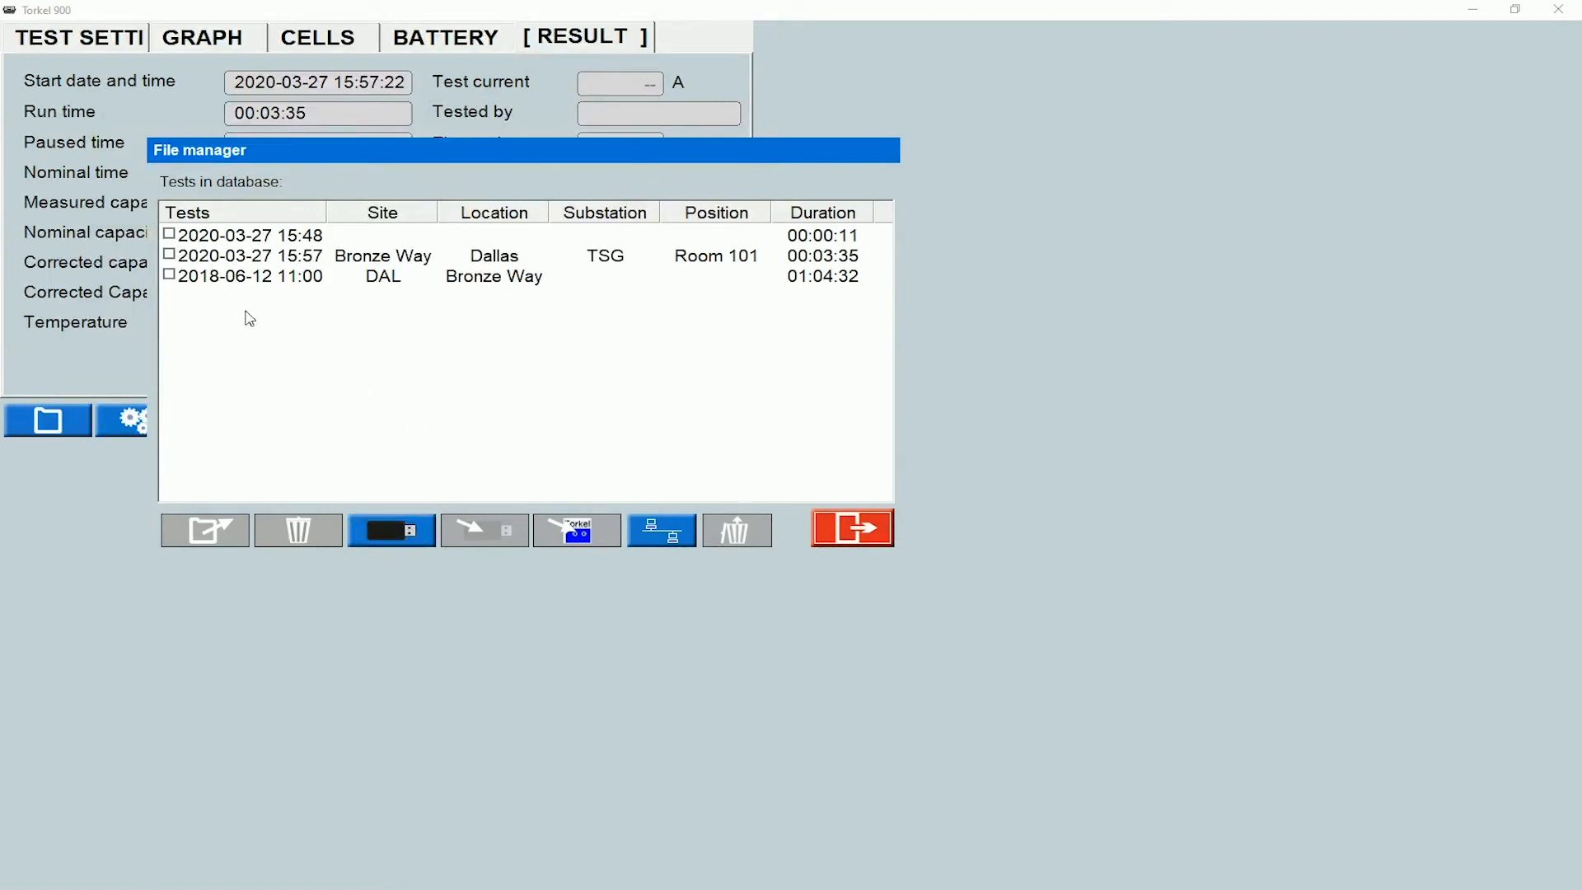
{"action": "left_click", "coordinate": [168, 277]}
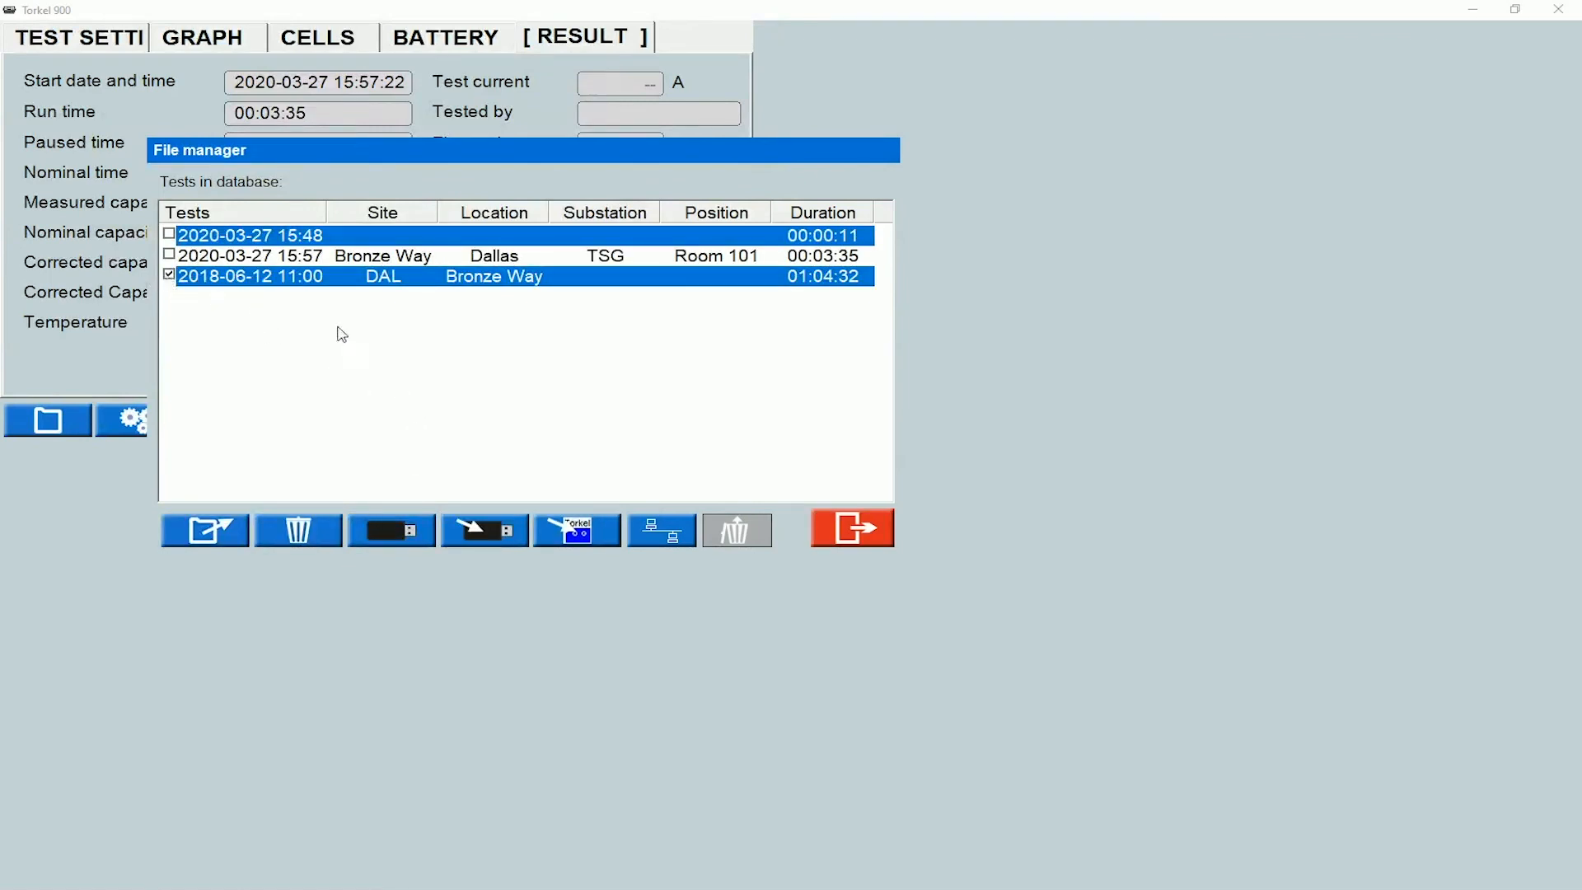
{"action": "mouse_move", "coordinate": [356, 343]}
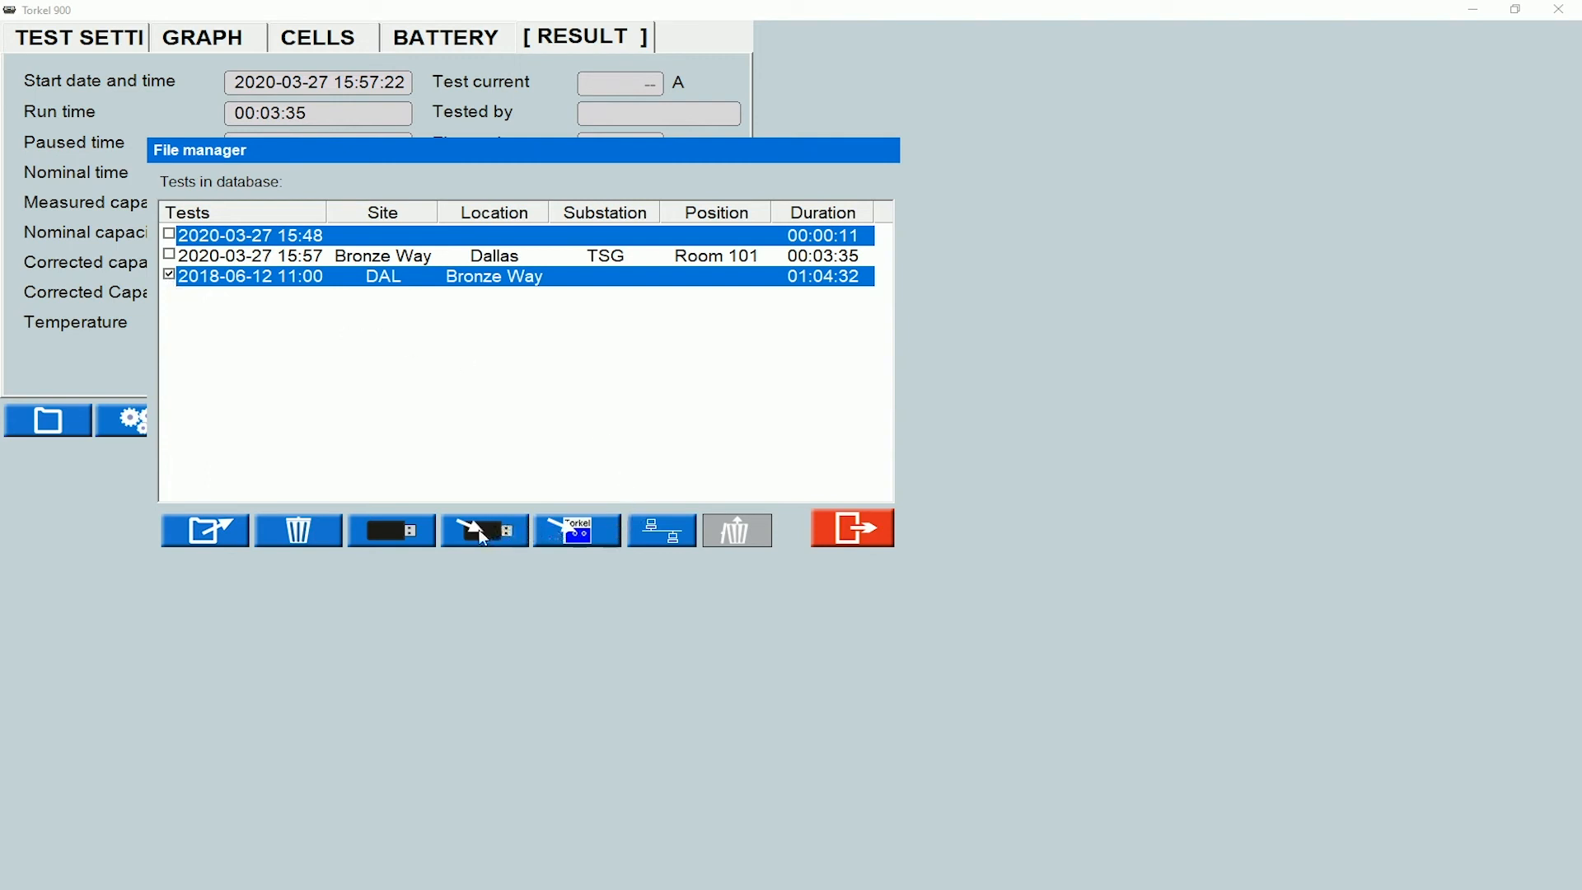
{"action": "mouse_move", "coordinate": [482, 529]}
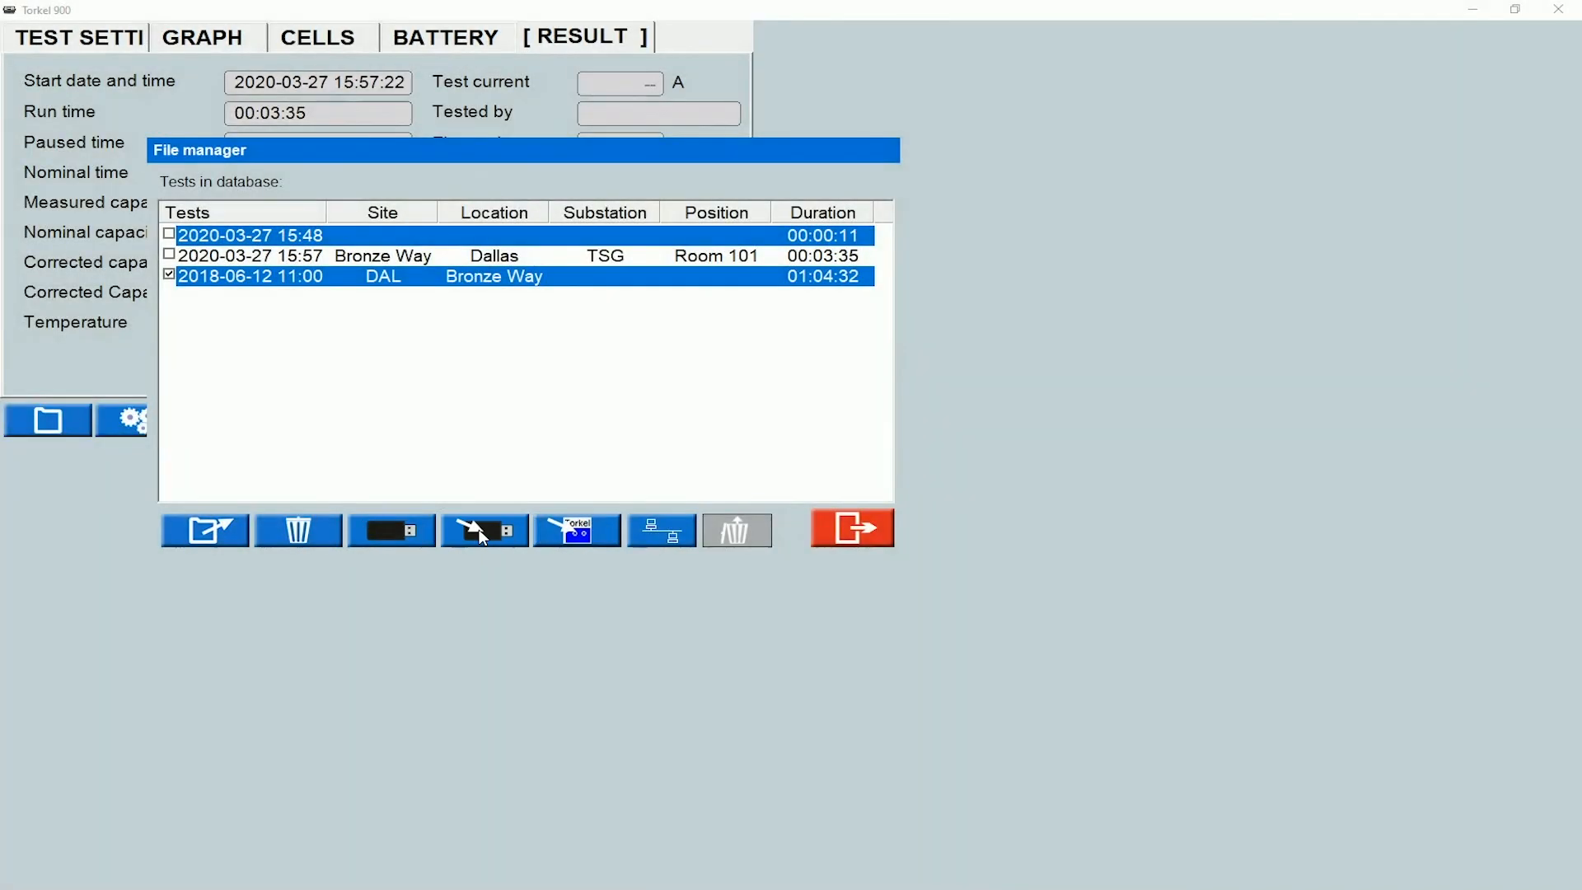
{"action": "left_click", "coordinate": [483, 529]}
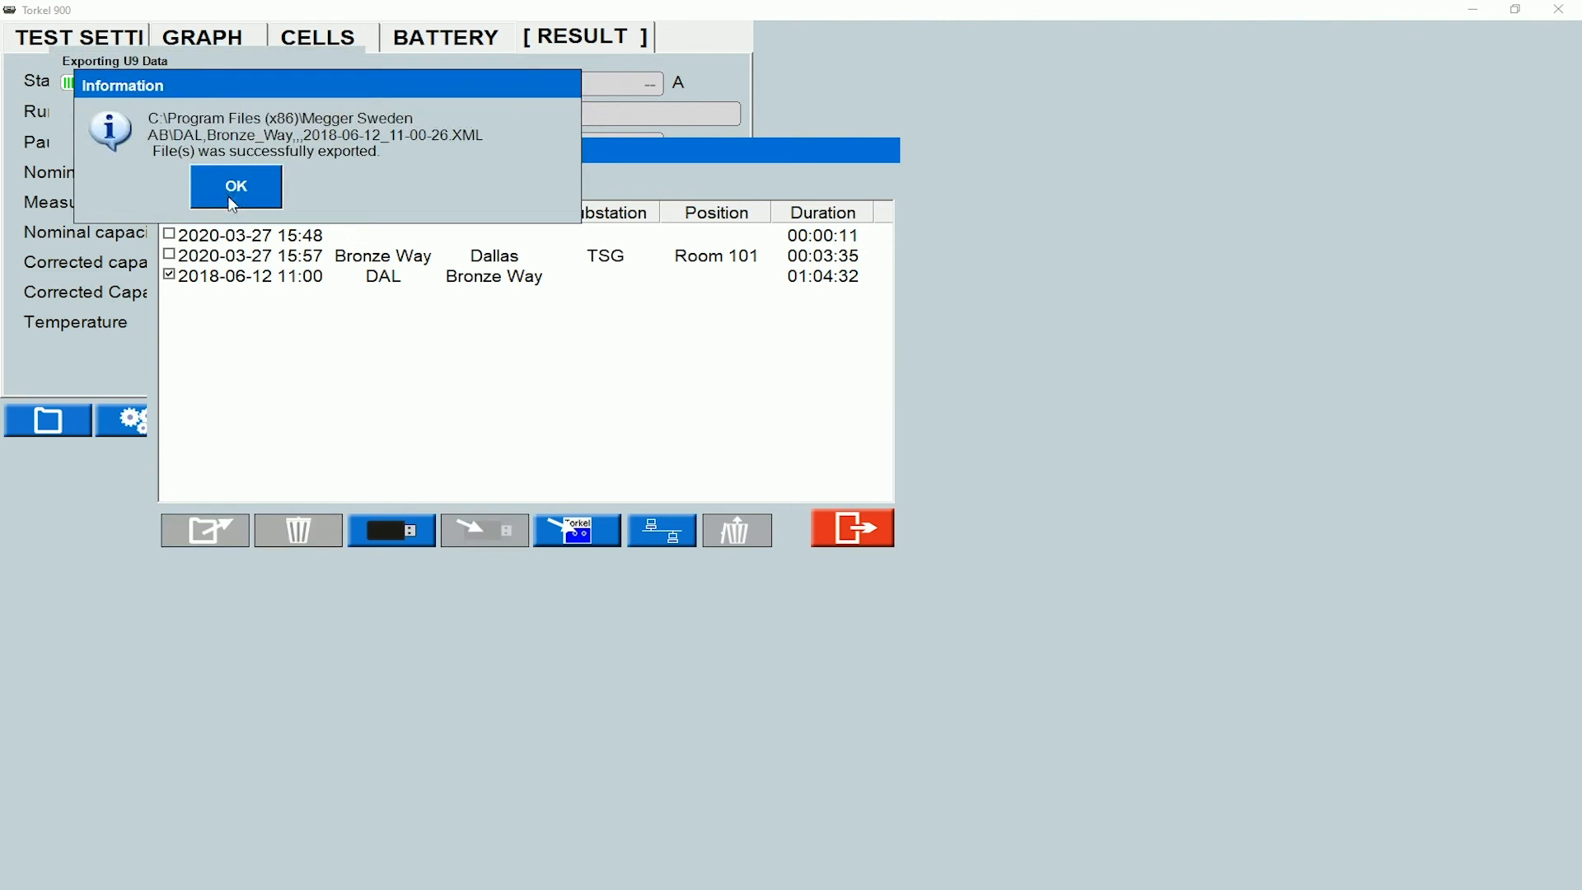
{"action": "mouse_move", "coordinate": [234, 201]}
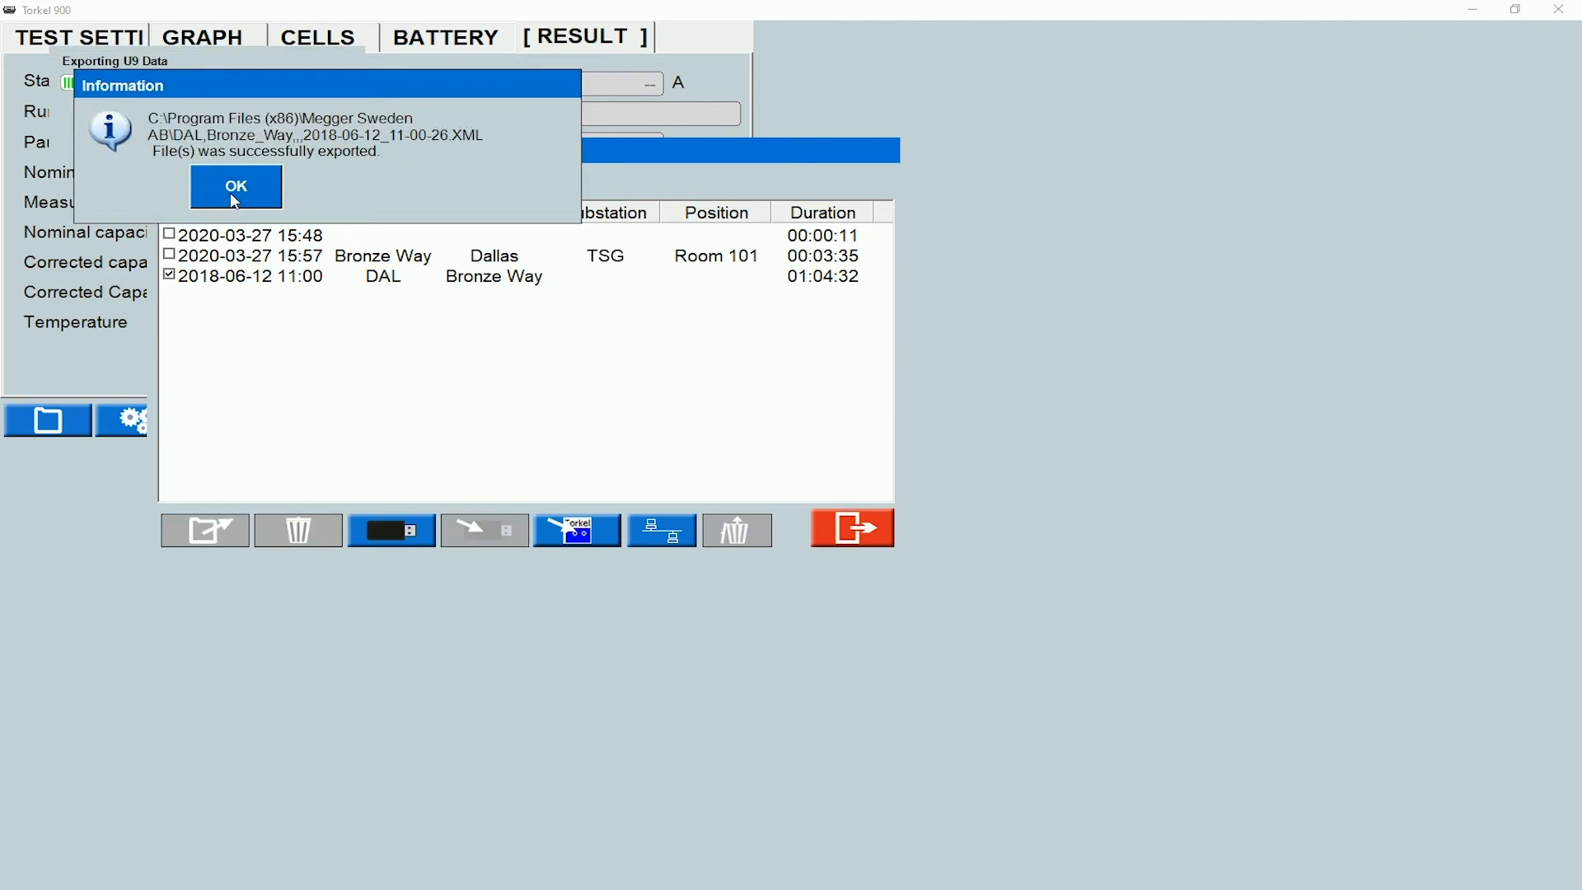
{"action": "left_click", "coordinate": [235, 186]}
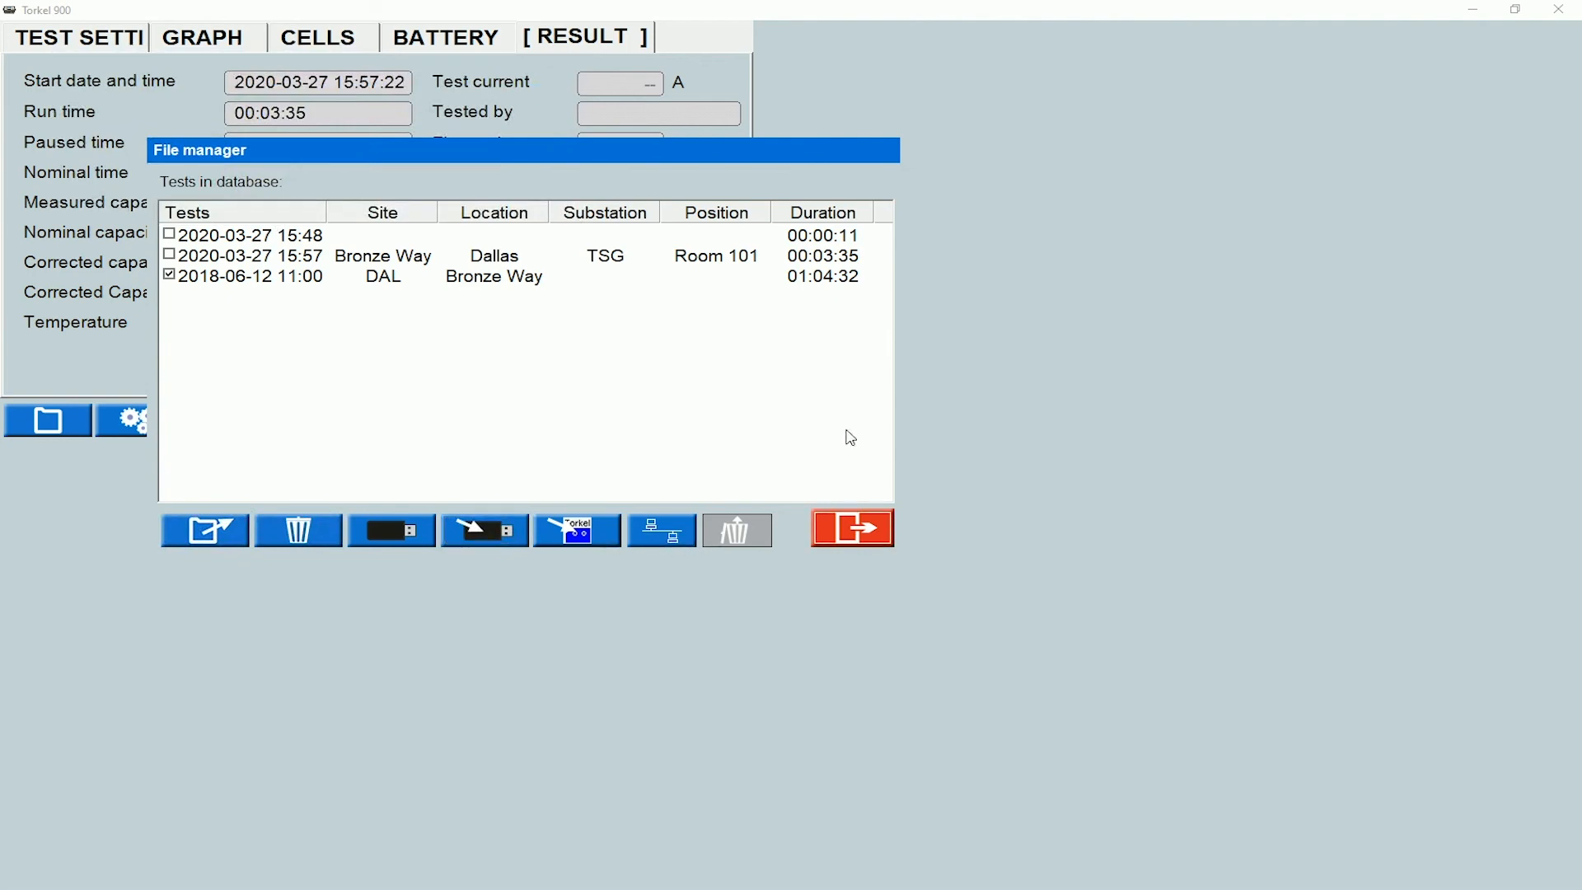
{"action": "mouse_move", "coordinate": [850, 527]}
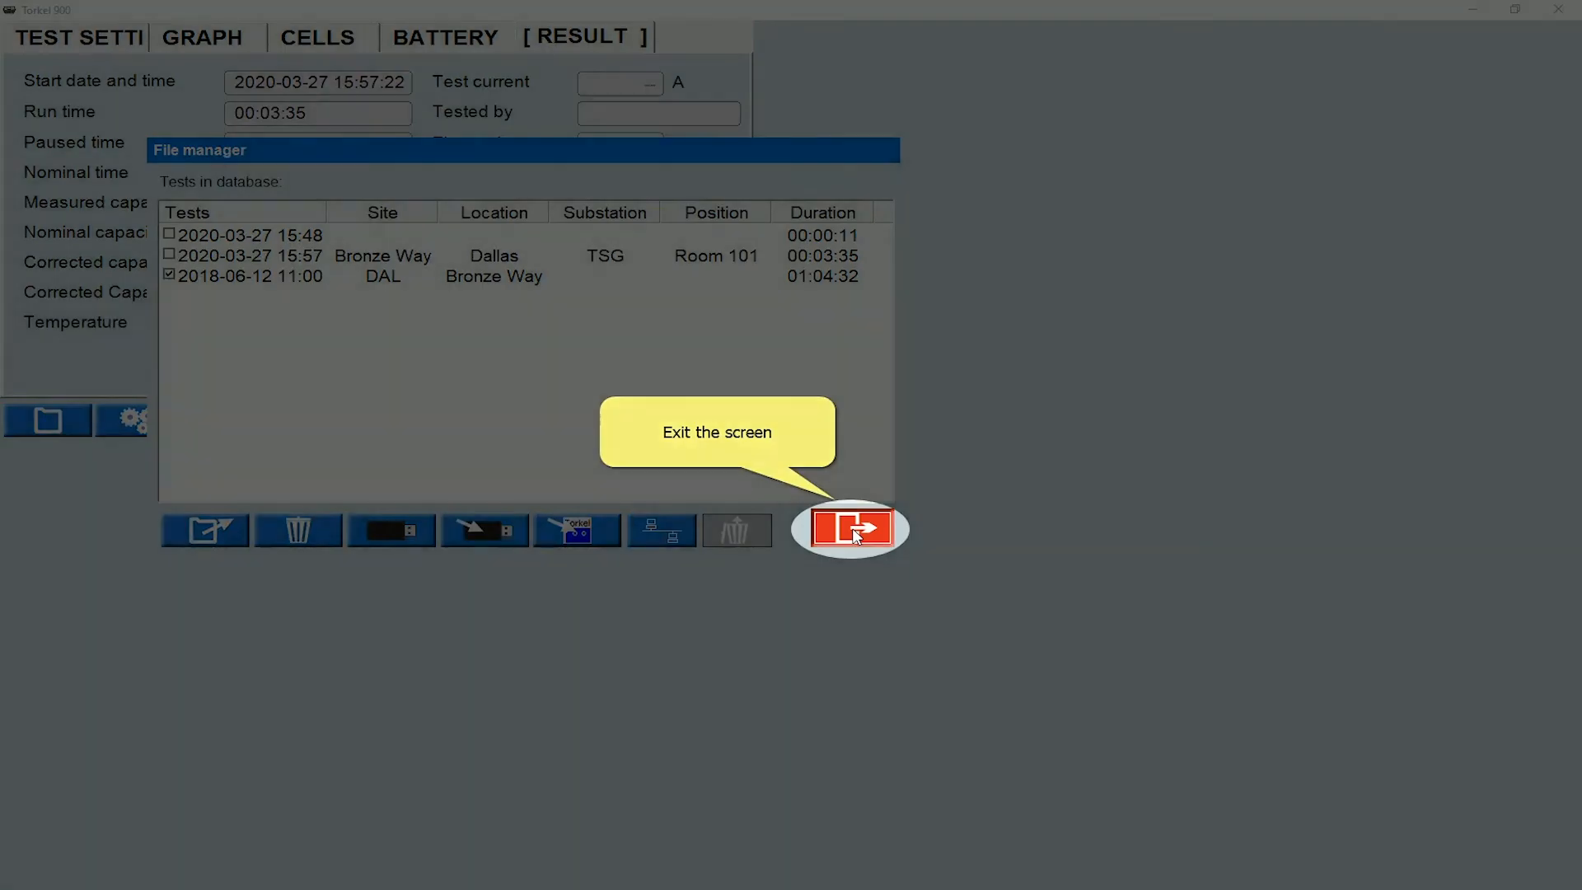